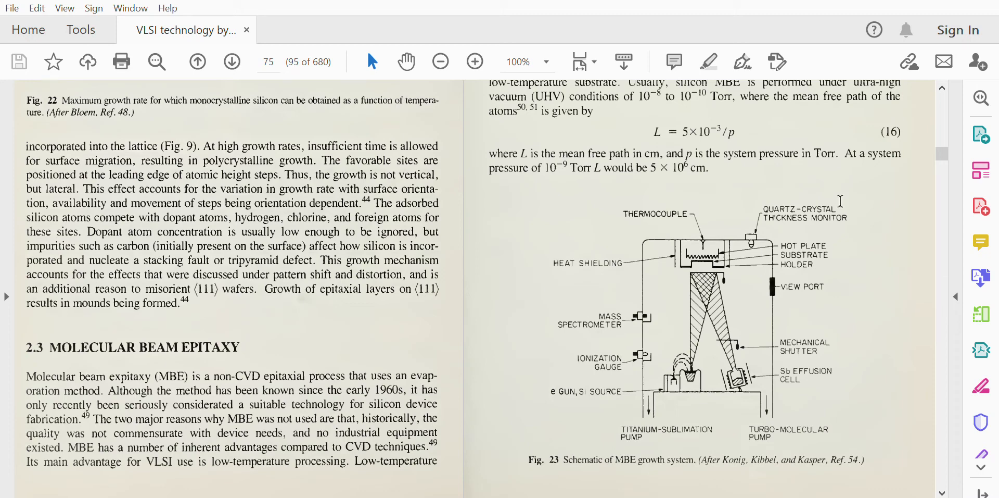
mouse_move(798, 213)
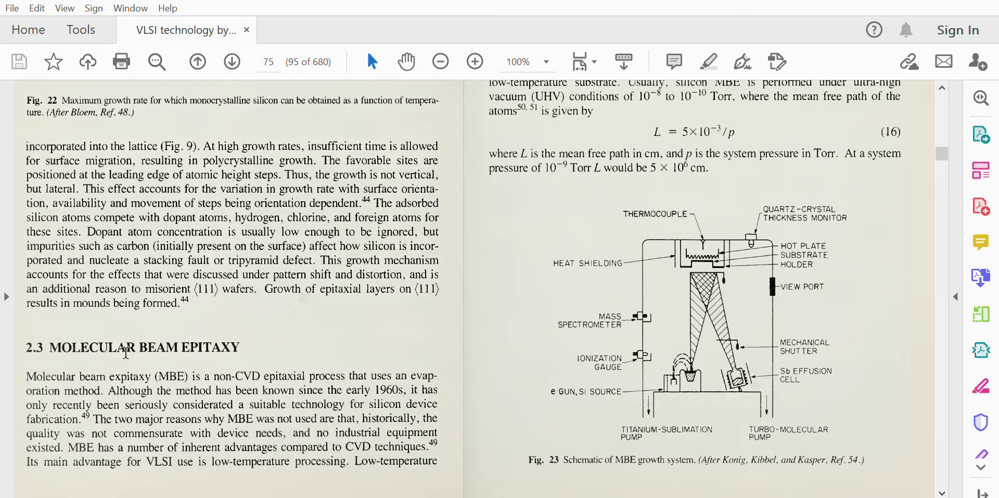
mouse_move(93, 387)
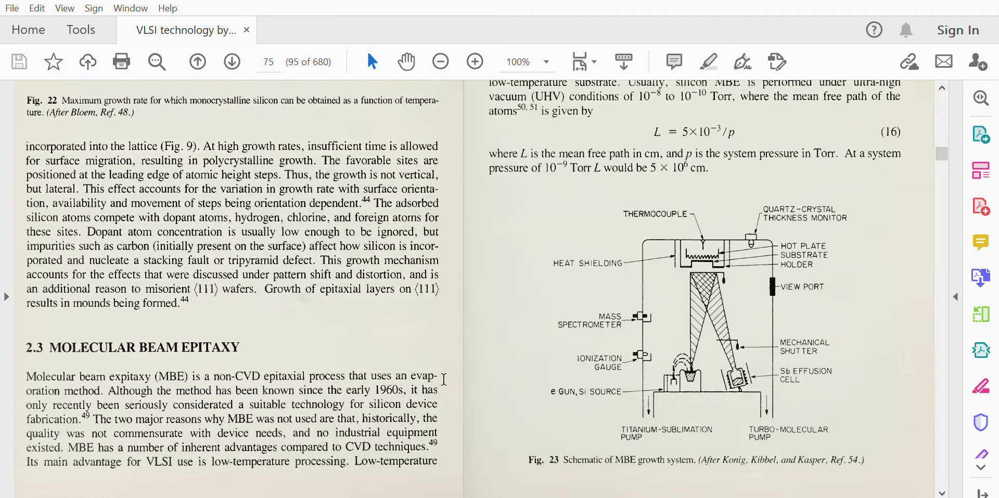
mouse_move(265, 375)
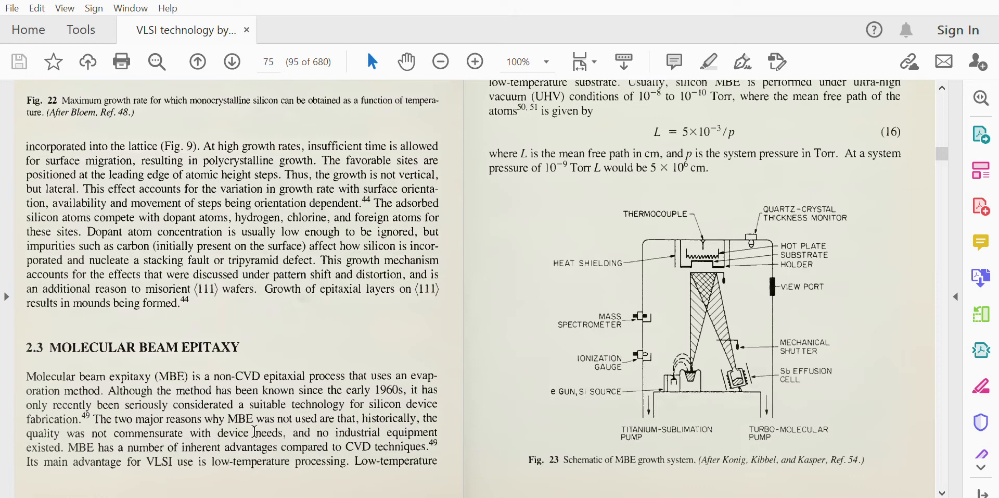
scroll("up", 3)
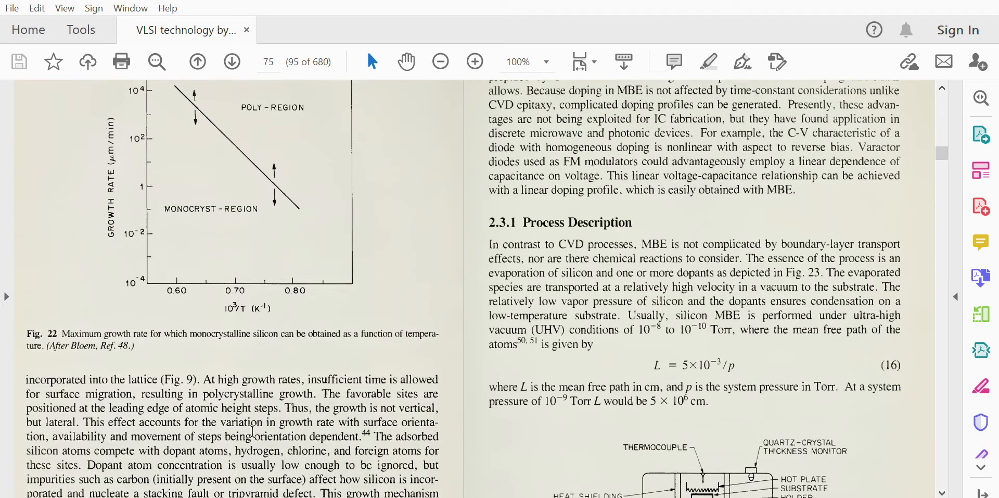
scroll("up", 3)
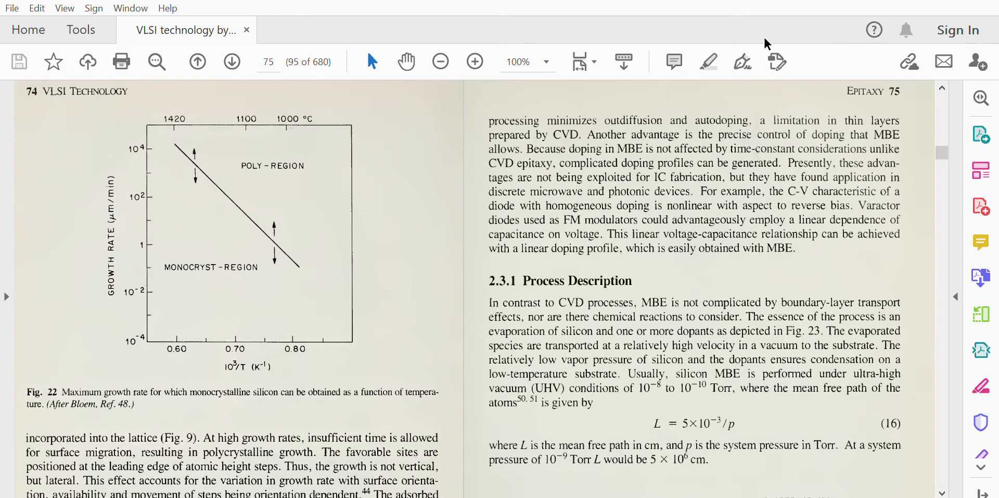
mouse_move(650, 153)
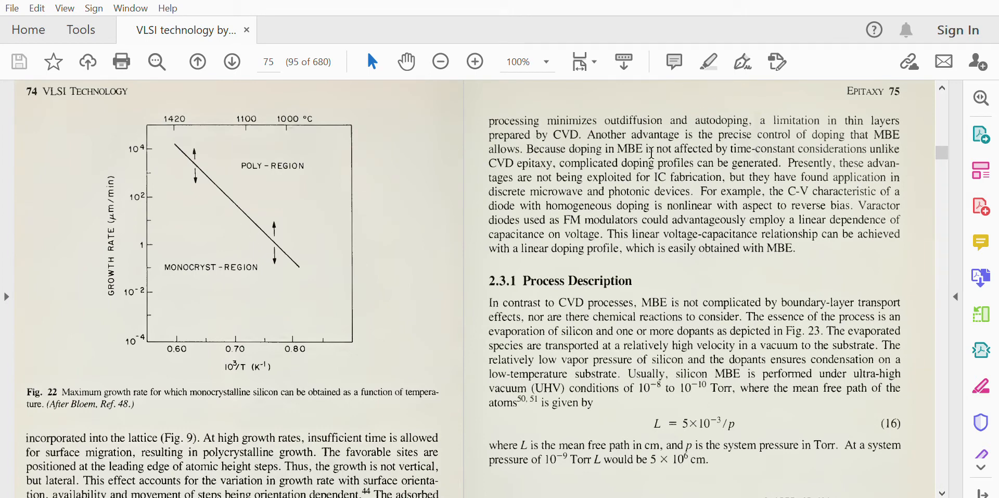
mouse_move(581, 126)
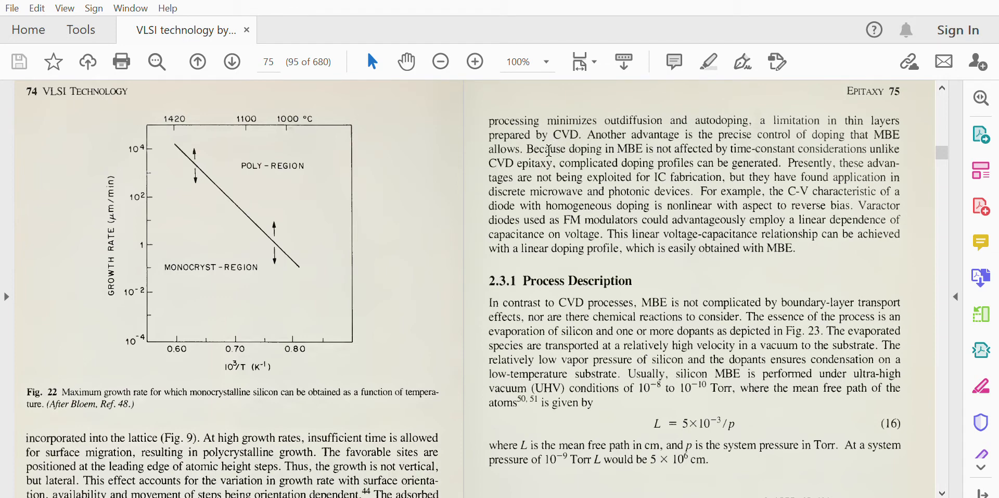
mouse_move(705, 122)
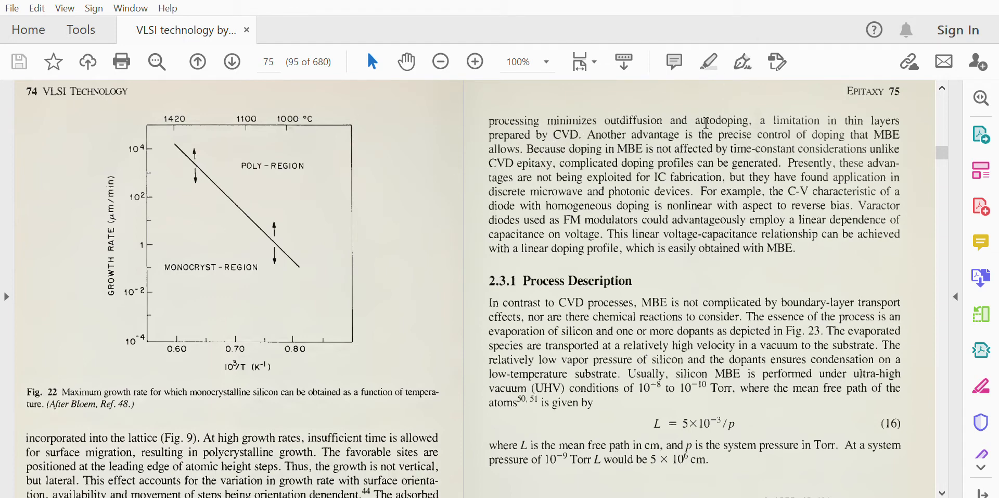
mouse_move(844, 139)
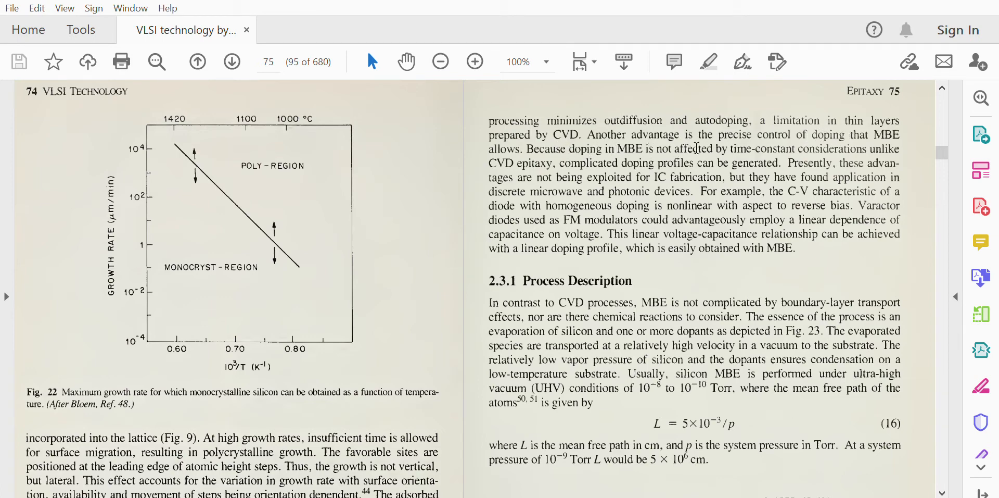
mouse_move(793, 160)
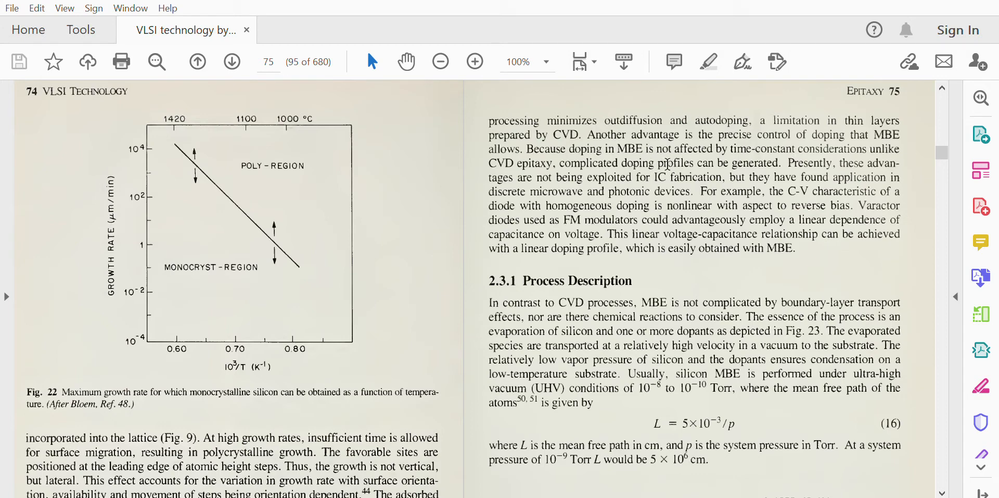
mouse_move(790, 308)
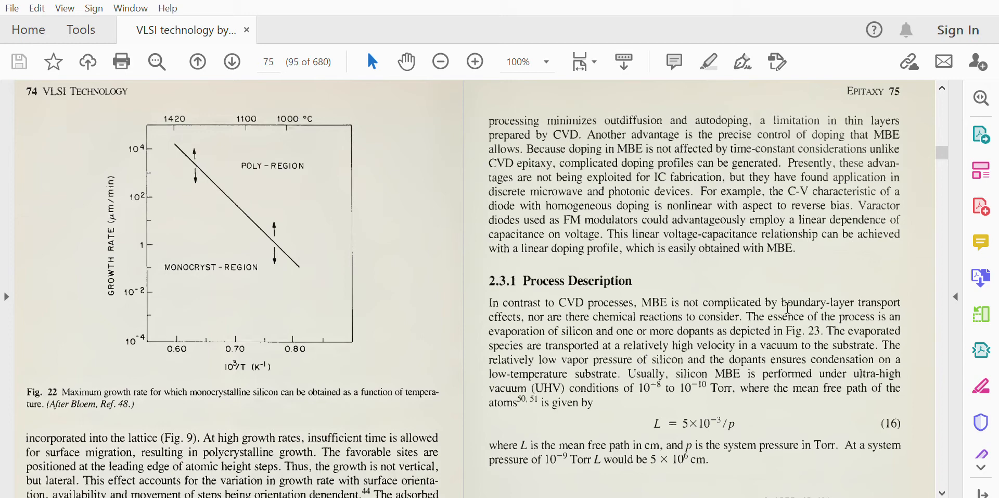
mouse_move(846, 178)
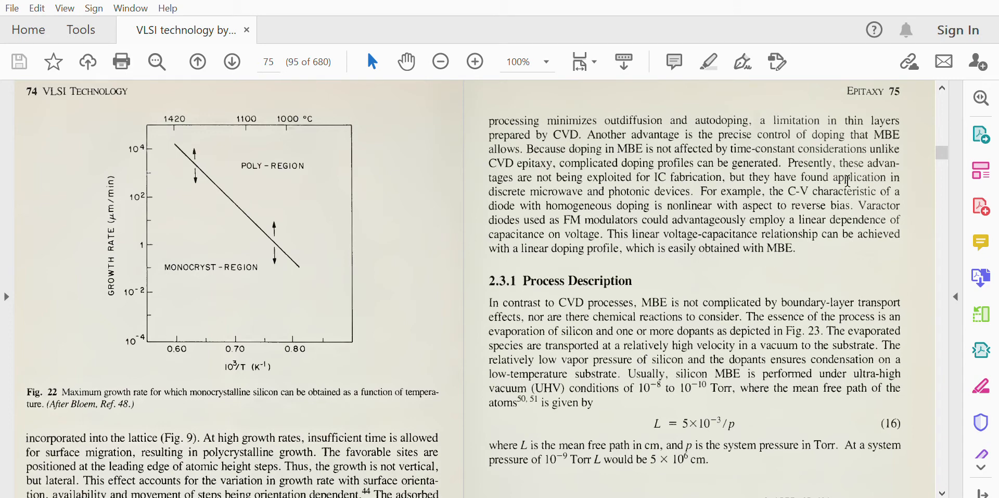
mouse_move(628, 181)
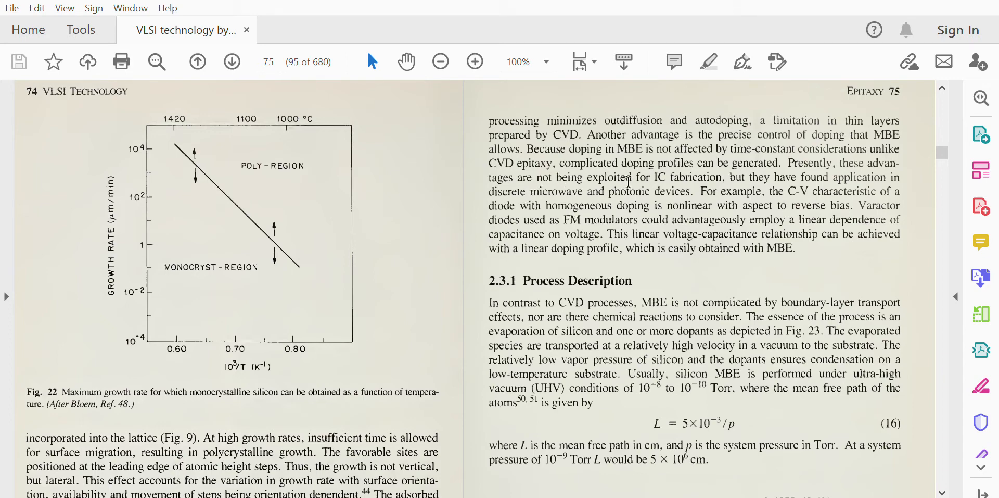
mouse_move(763, 180)
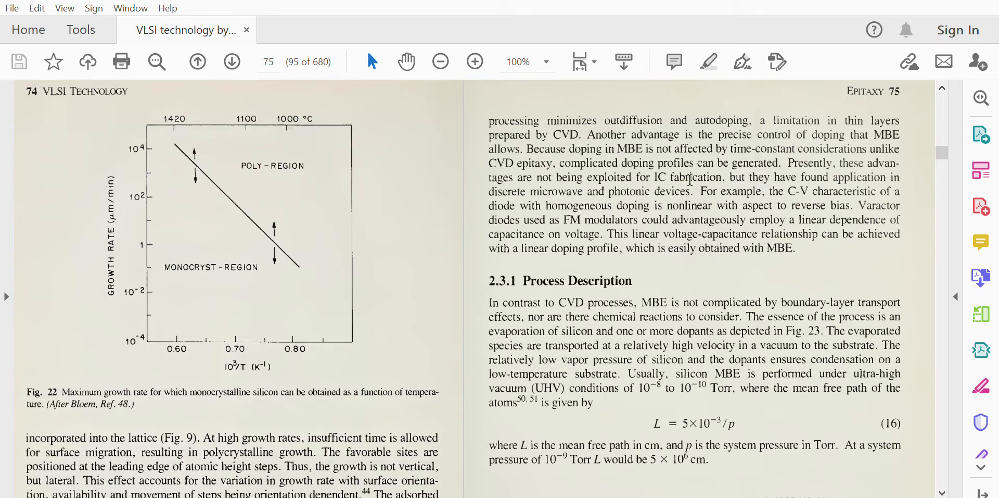
mouse_move(665, 183)
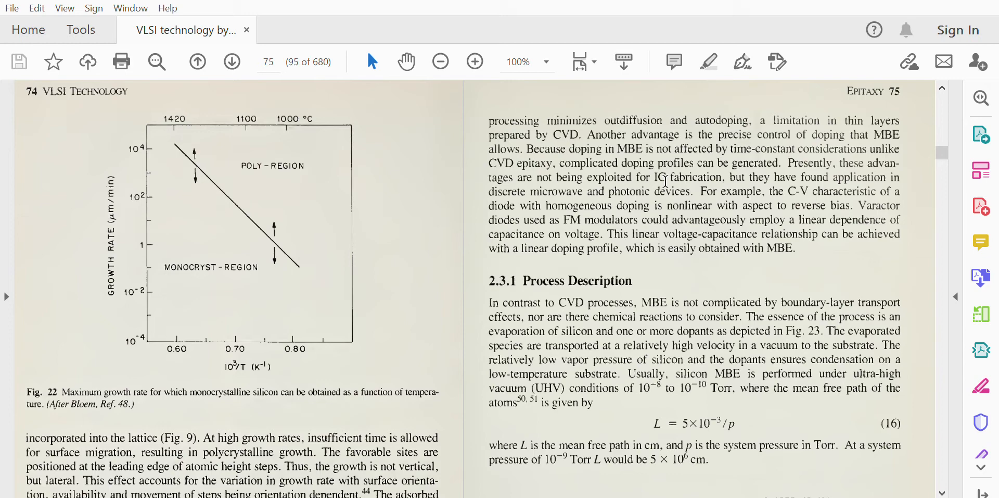
mouse_move(721, 204)
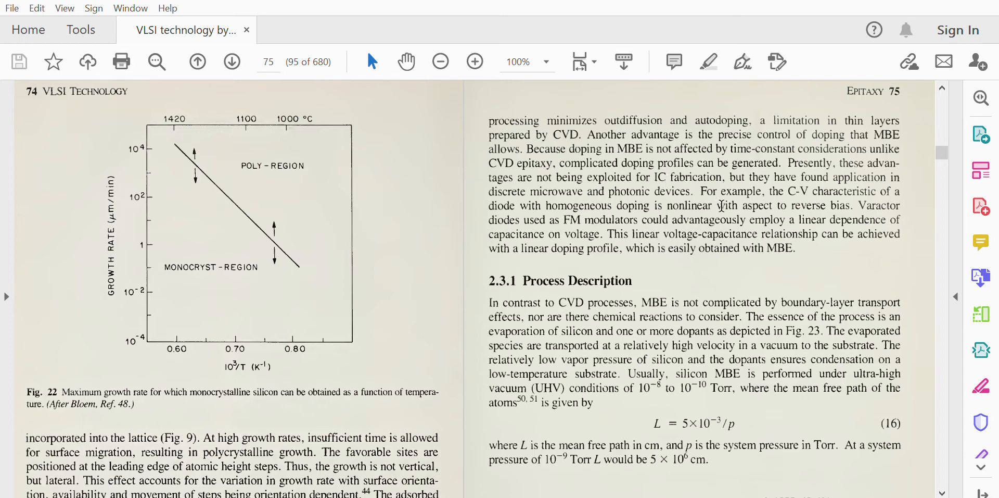
mouse_move(790, 205)
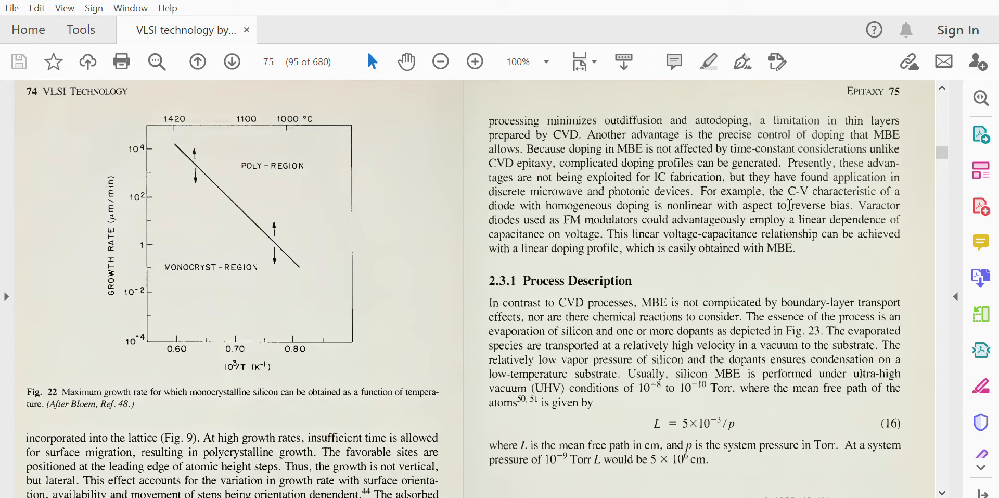
mouse_move(623, 221)
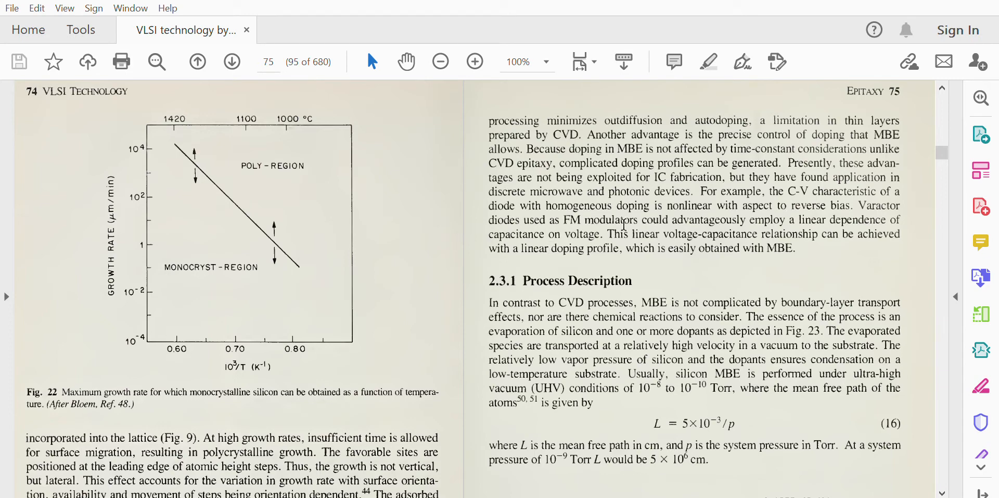
mouse_move(709, 225)
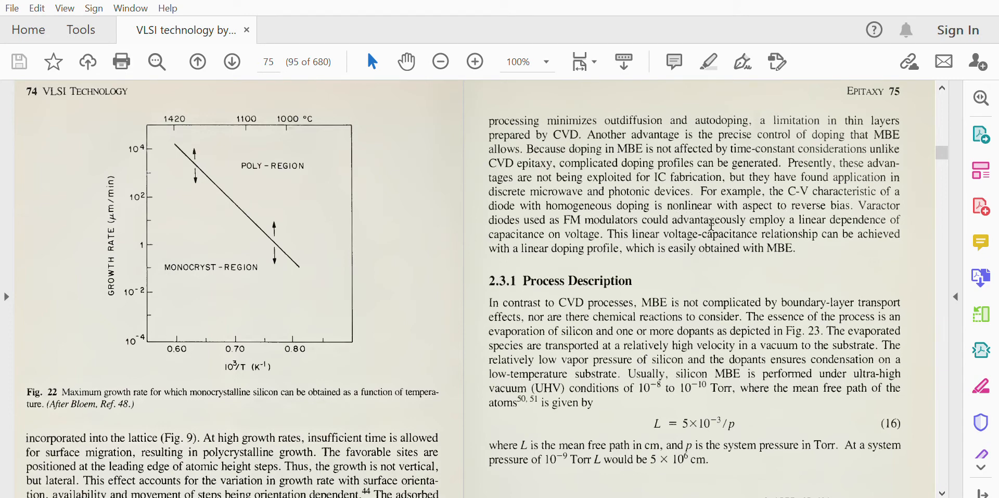
mouse_move(588, 254)
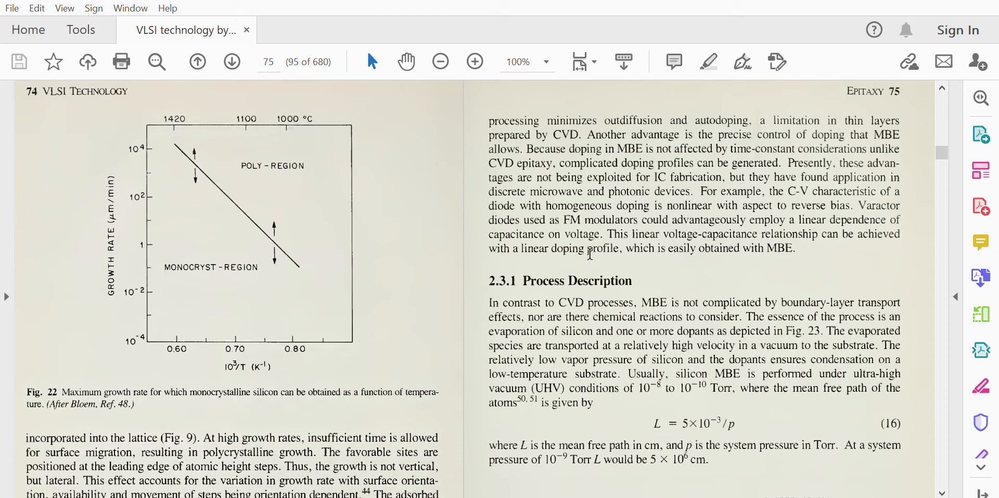
mouse_move(636, 234)
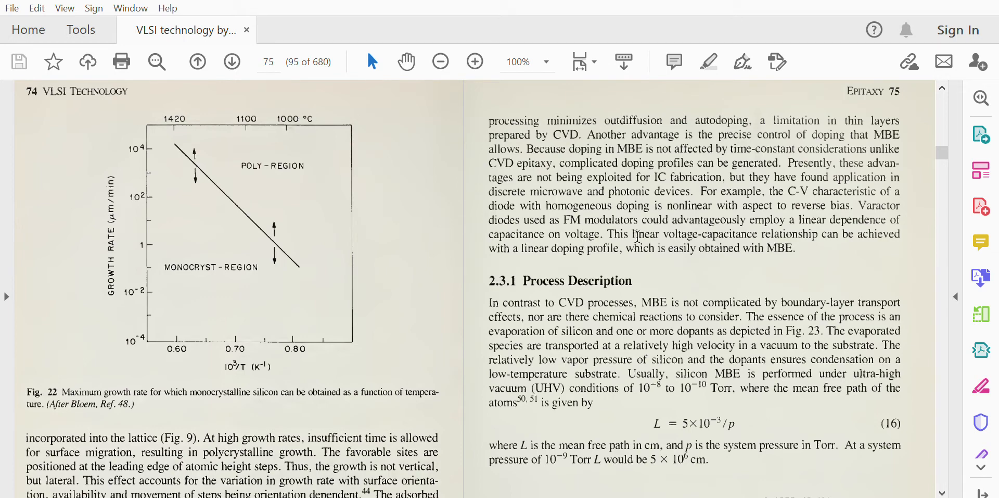
mouse_move(680, 268)
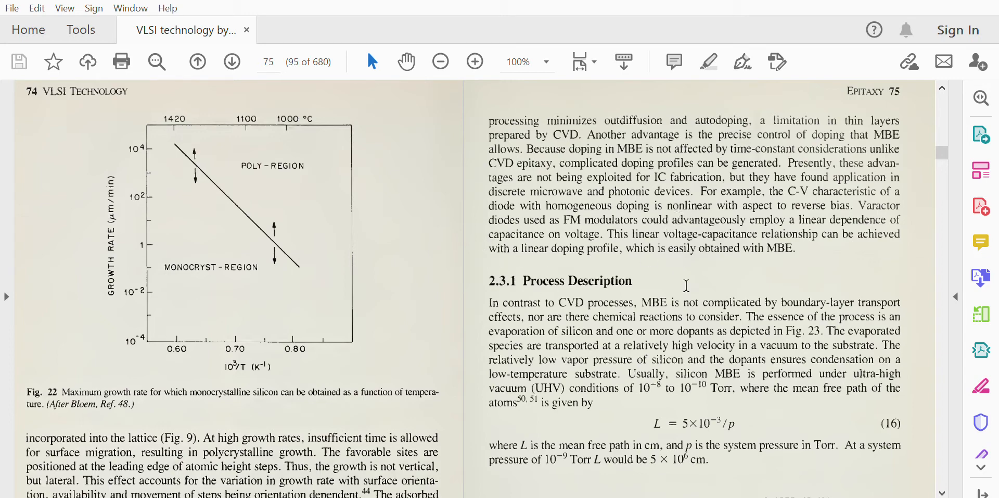
mouse_move(709, 261)
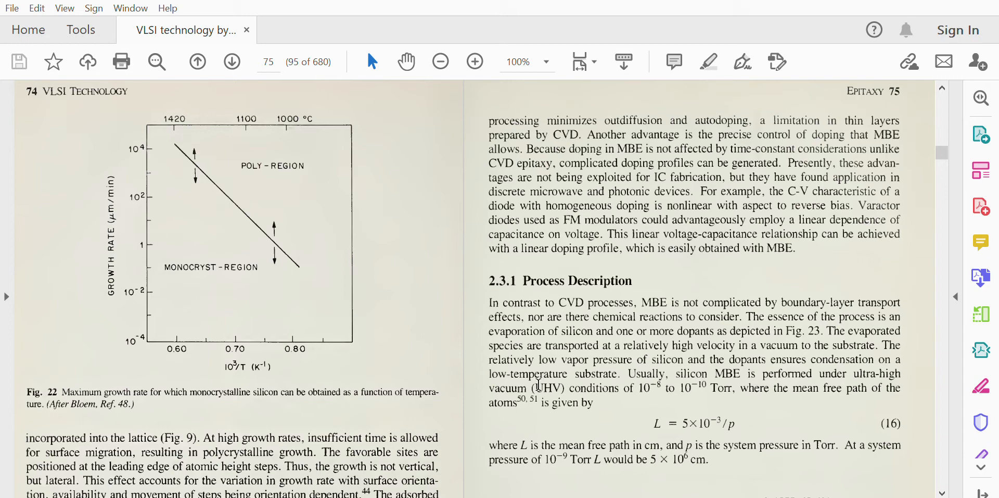
mouse_move(208, 322)
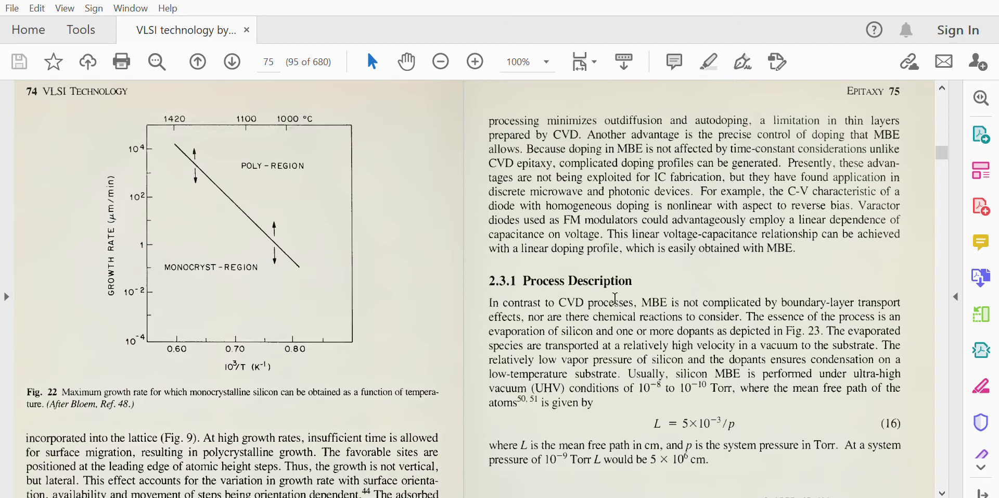
mouse_move(732, 300)
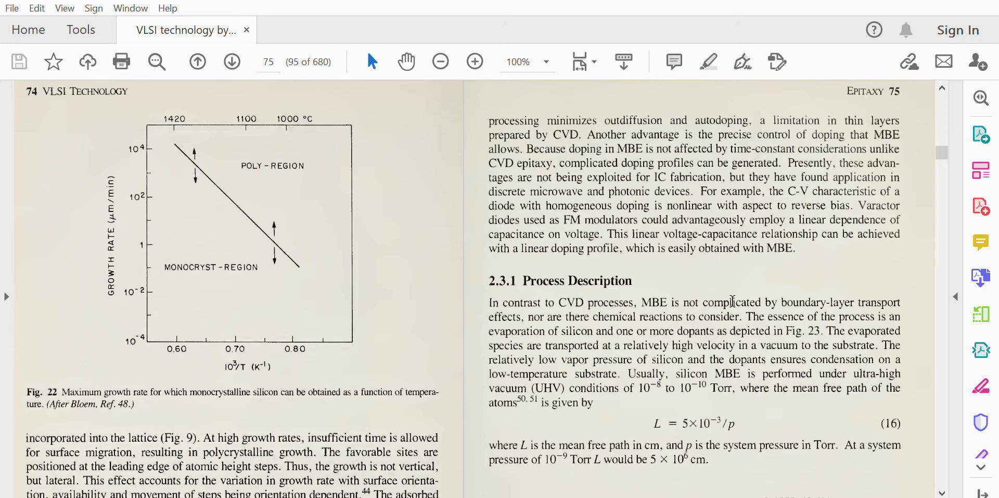
mouse_move(537, 330)
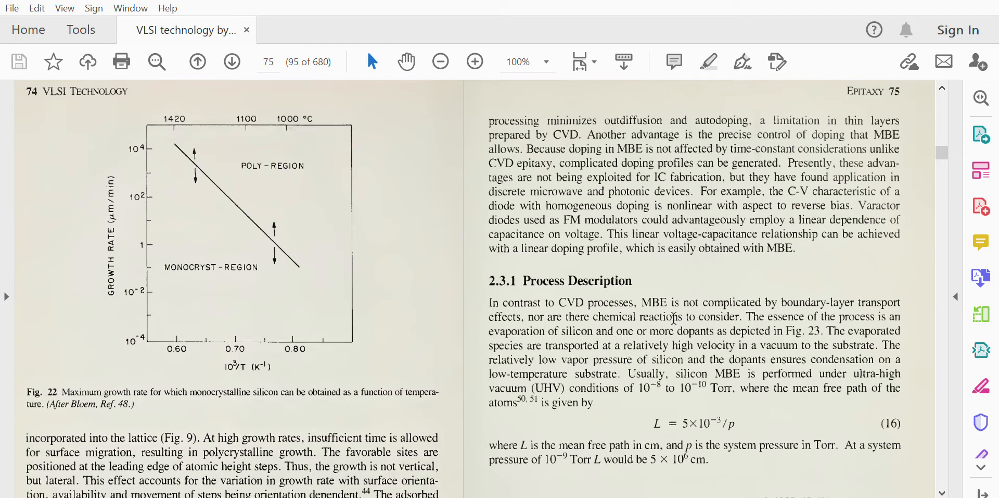
mouse_move(977, 339)
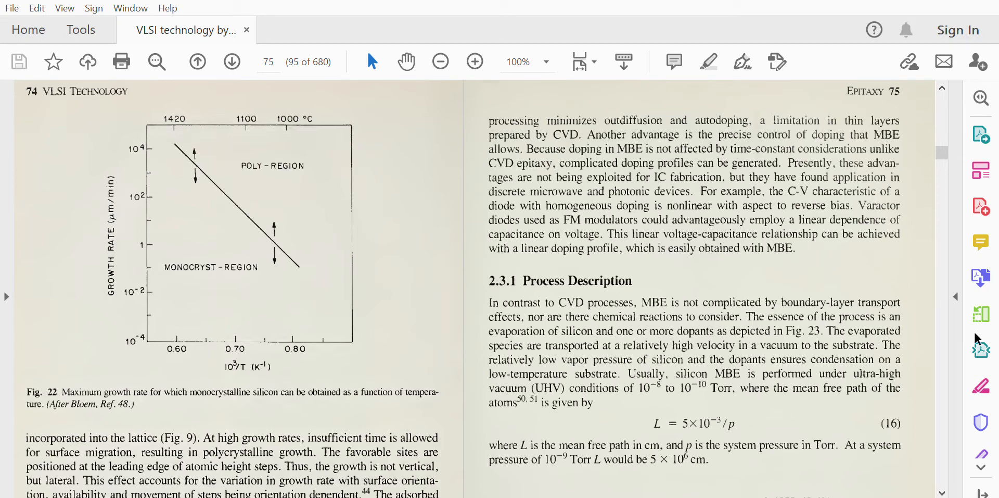
mouse_move(698, 329)
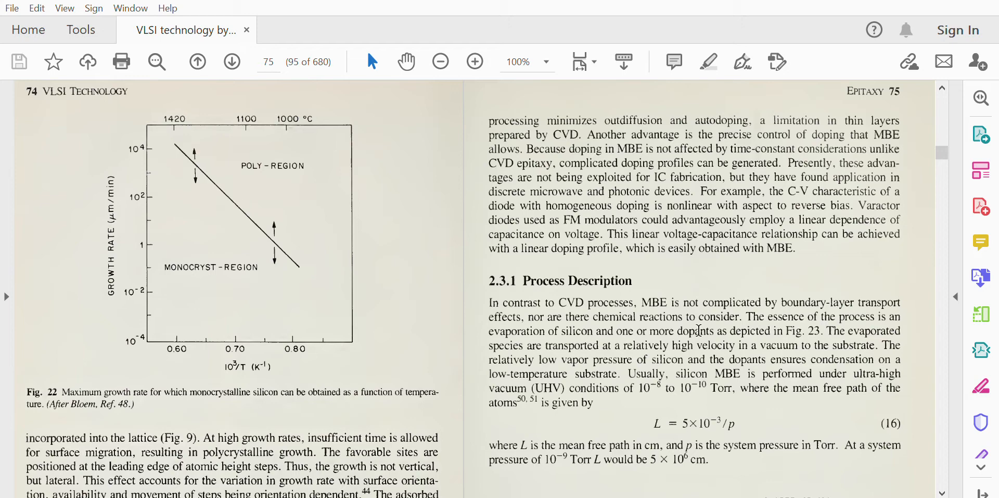
mouse_move(927, 324)
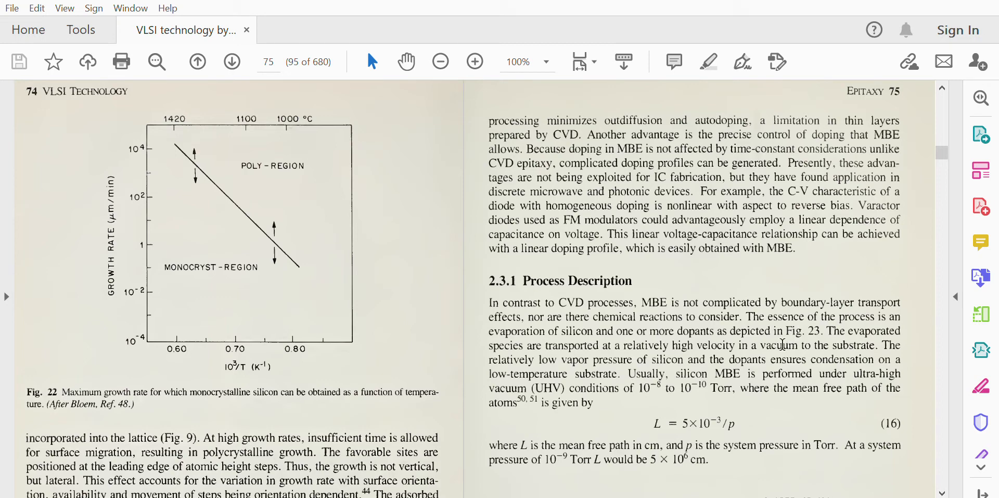
scroll("down", 3)
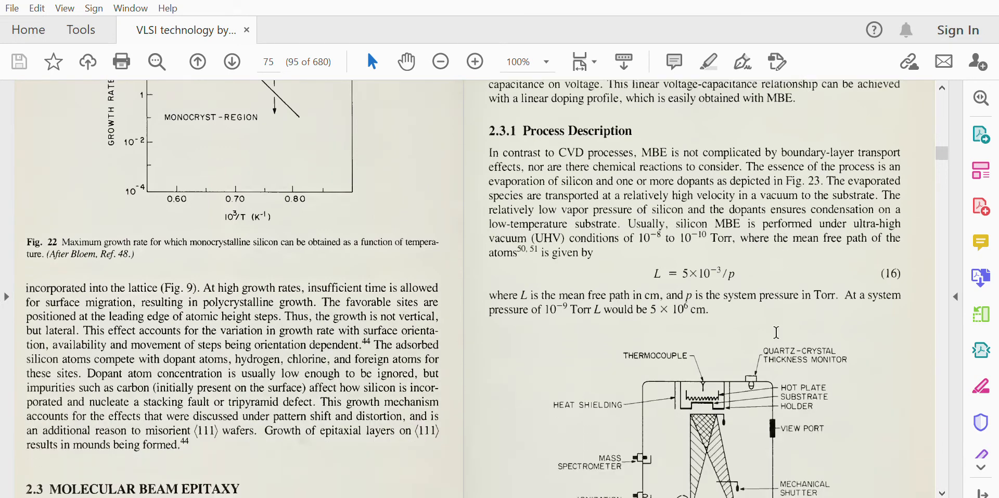
scroll("down", 3)
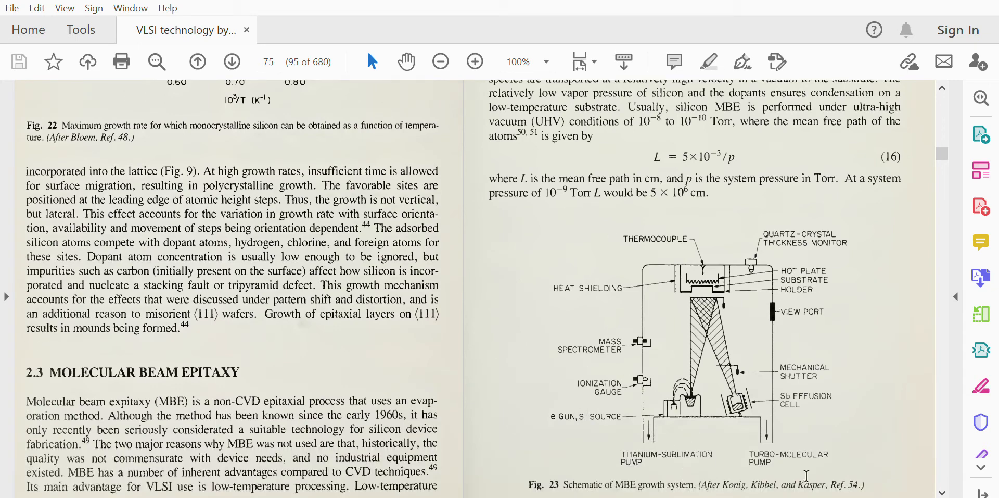
mouse_move(538, 329)
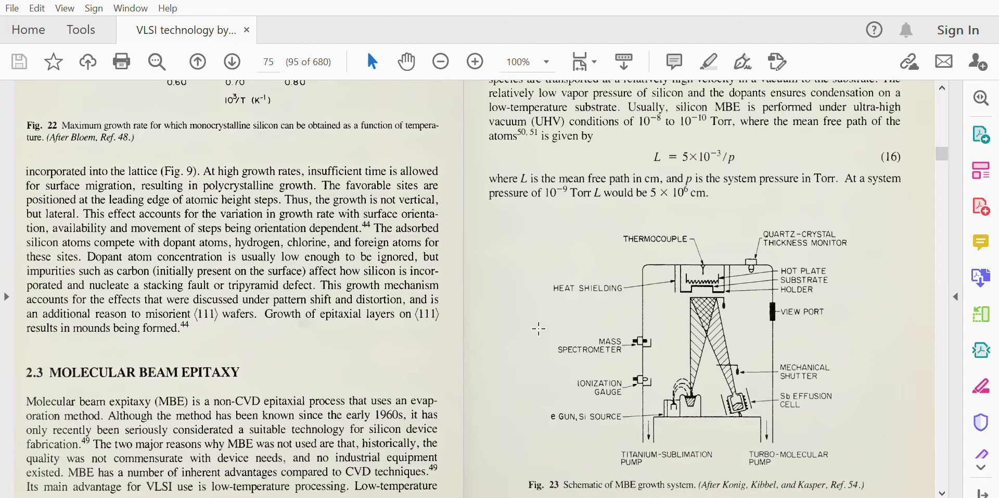
mouse_move(637, 347)
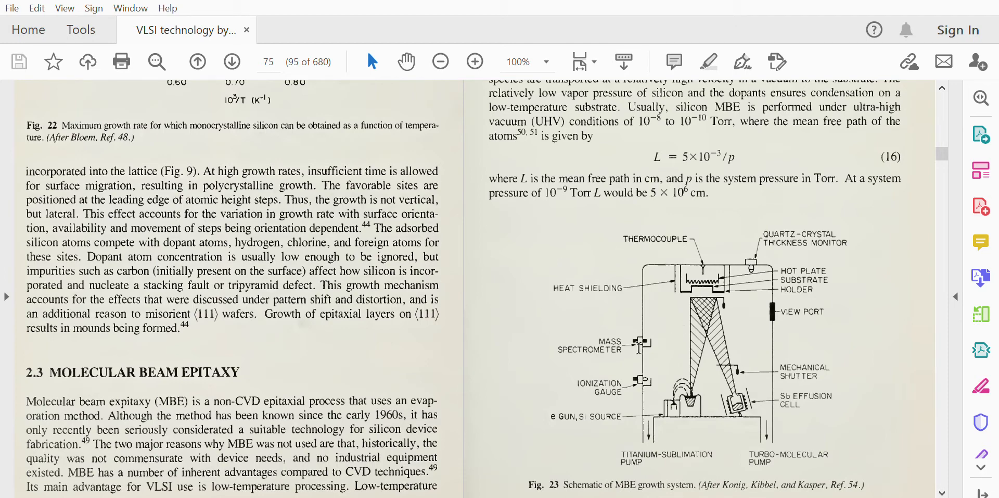
mouse_move(637, 379)
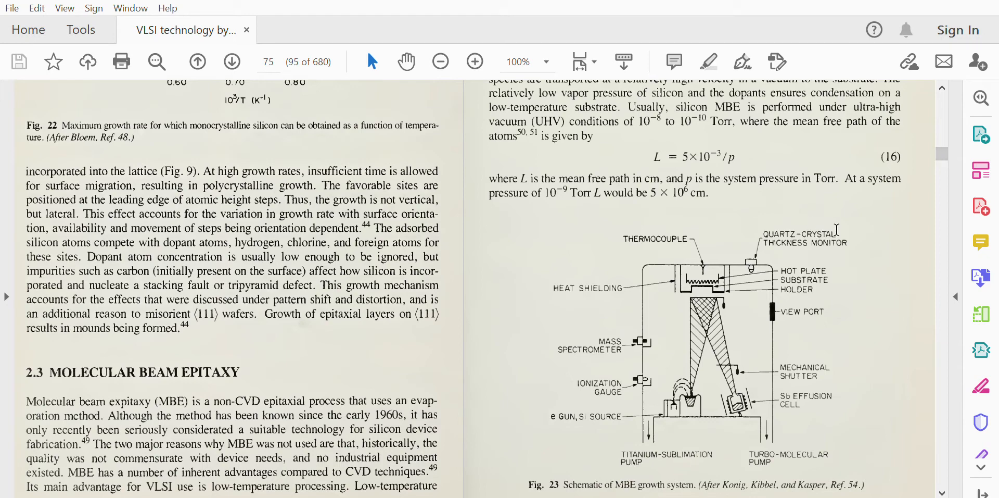
mouse_move(826, 277)
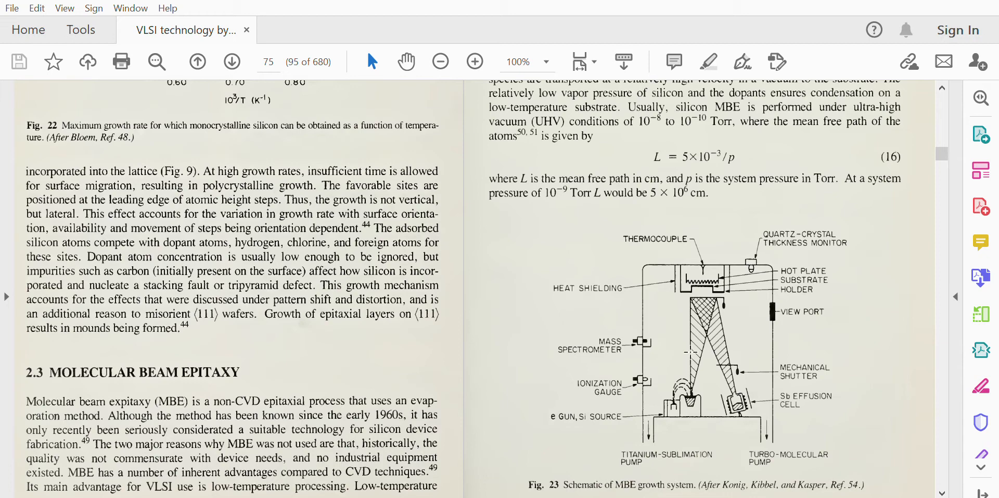
mouse_move(819, 334)
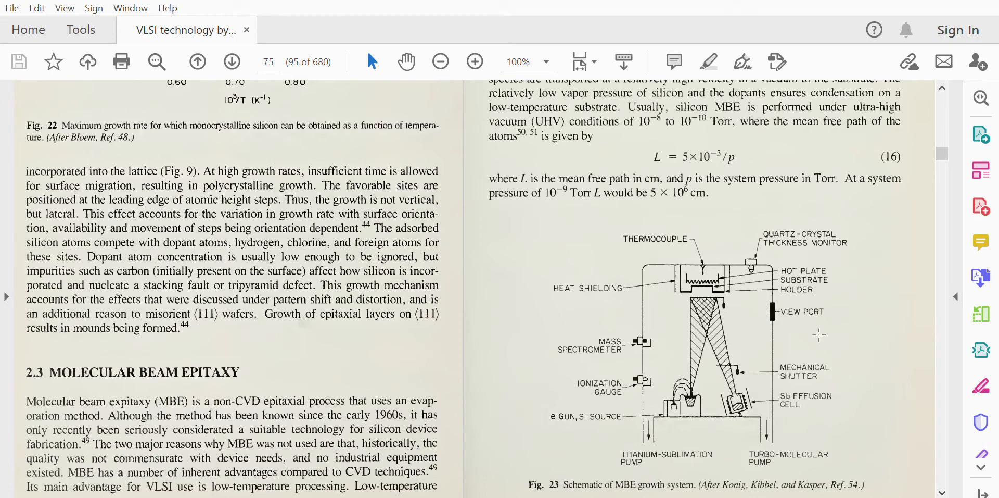
mouse_move(817, 370)
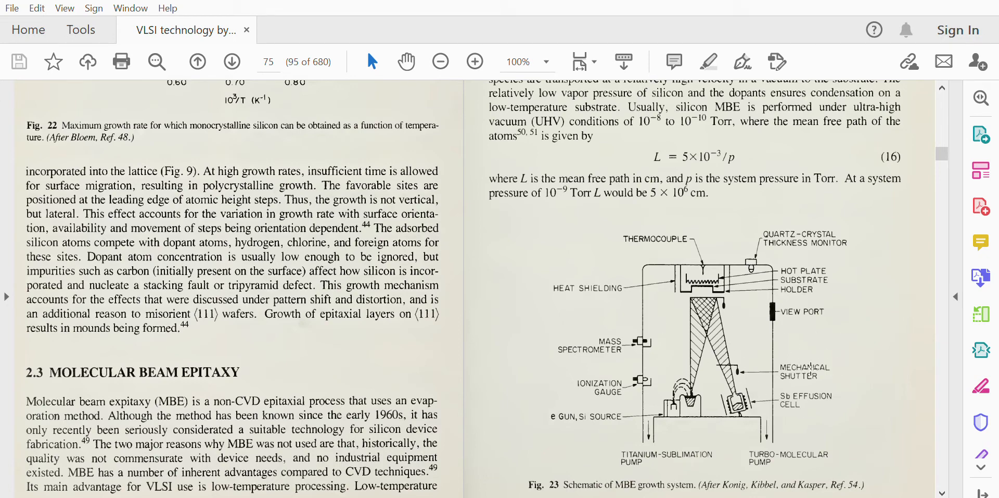
mouse_move(829, 399)
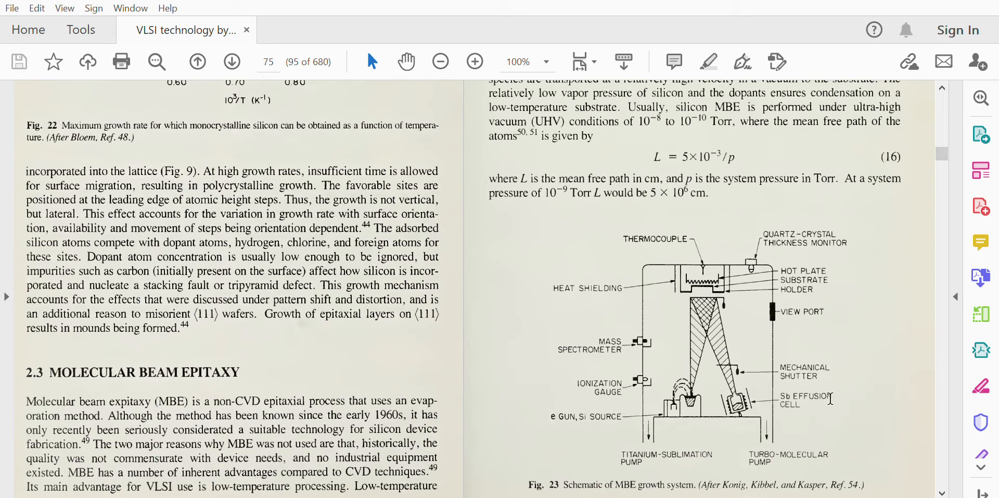
mouse_move(818, 426)
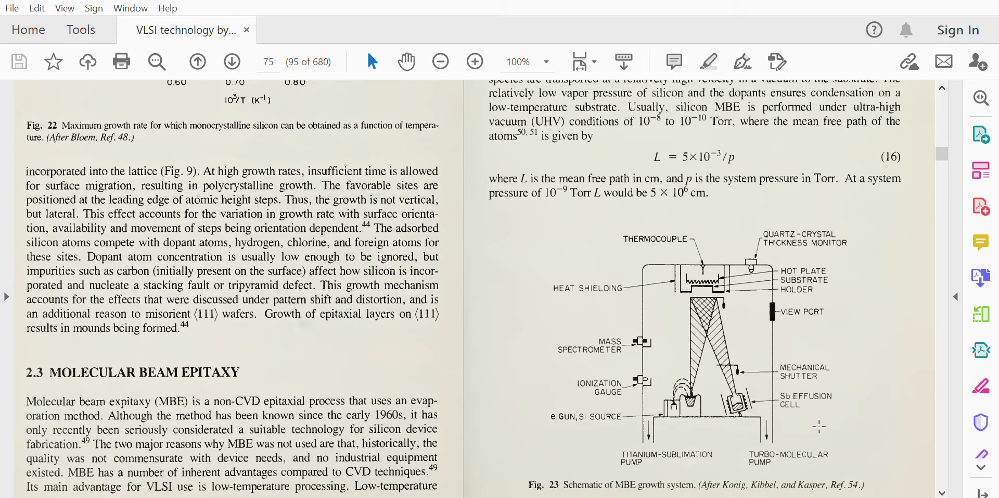
mouse_move(663, 451)
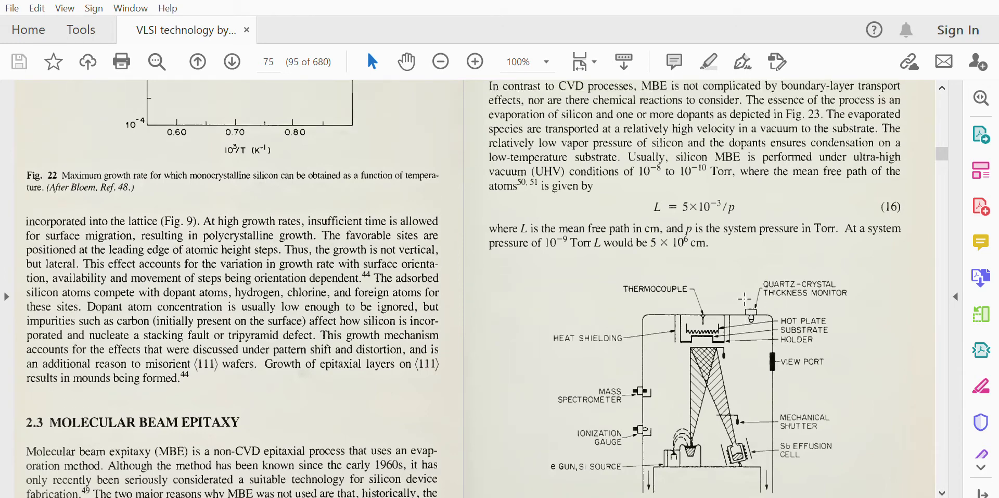
scroll("up", 3)
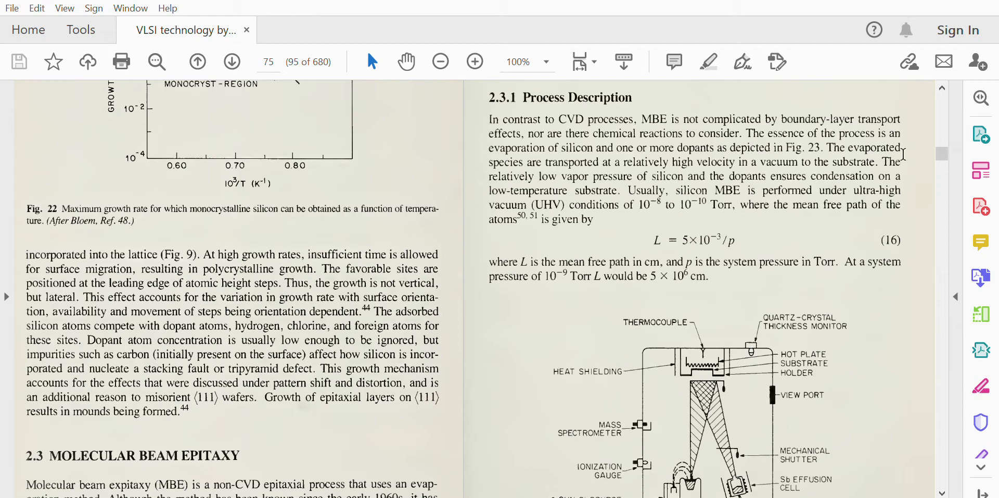
mouse_move(615, 162)
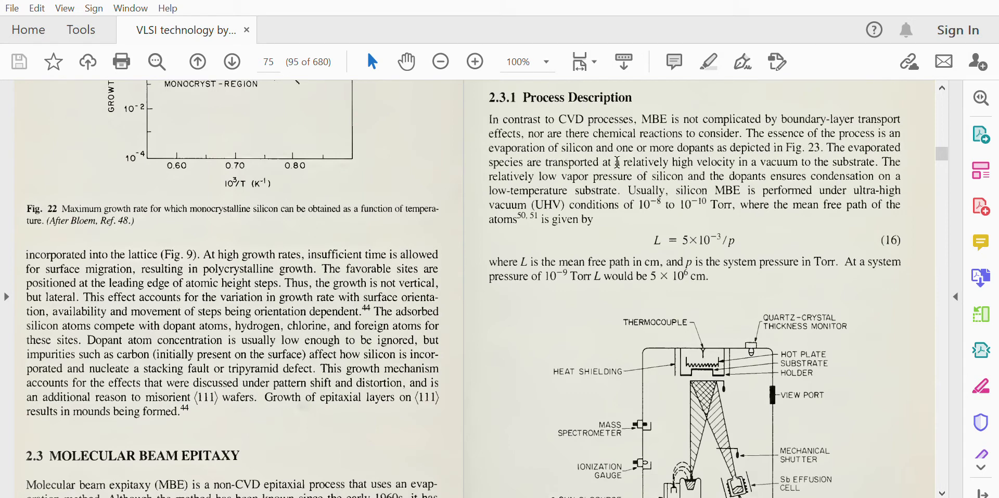
mouse_move(829, 138)
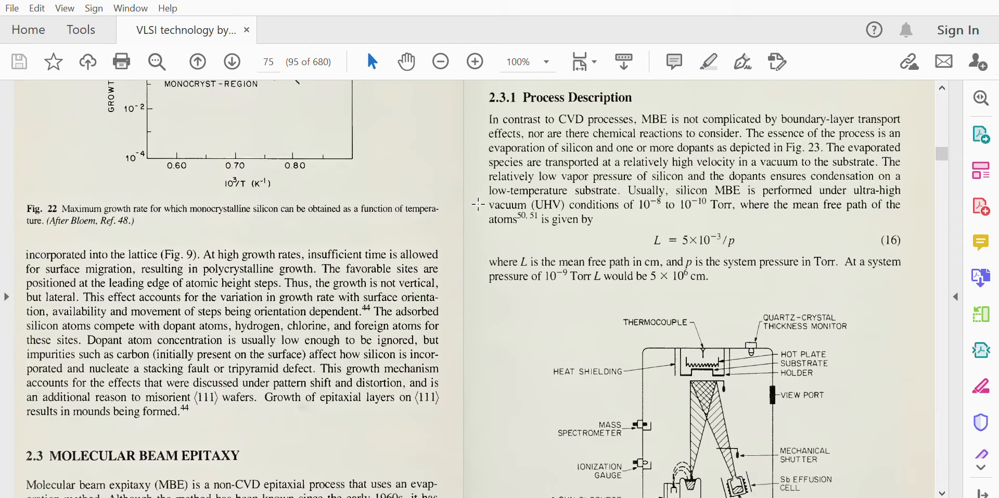
mouse_move(674, 176)
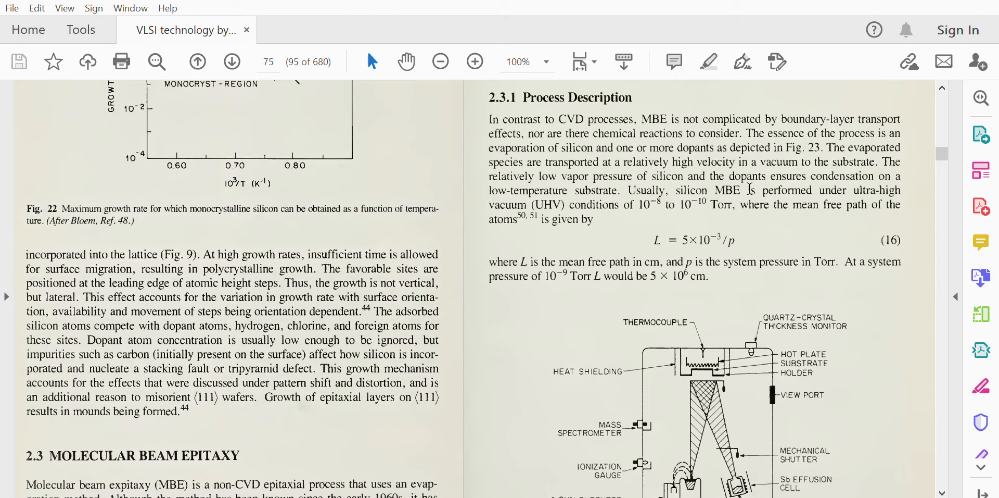
mouse_move(586, 291)
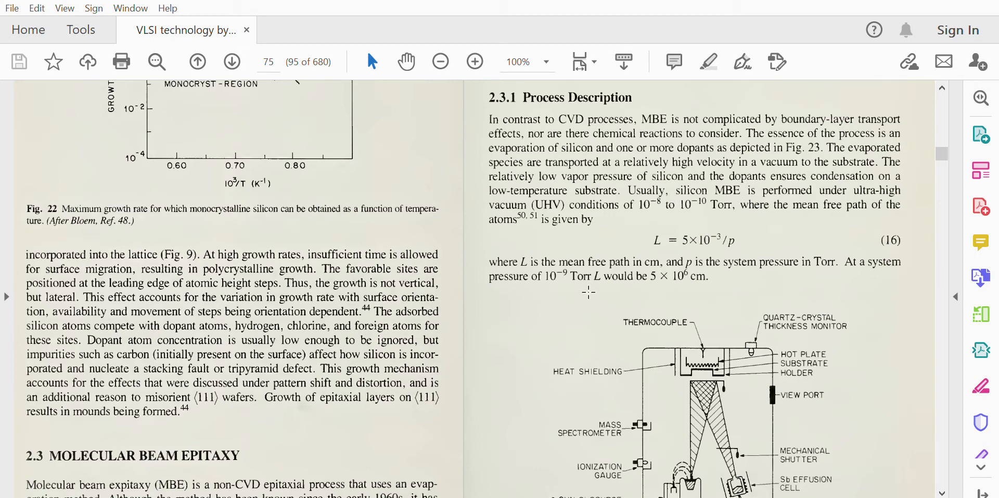
mouse_move(637, 223)
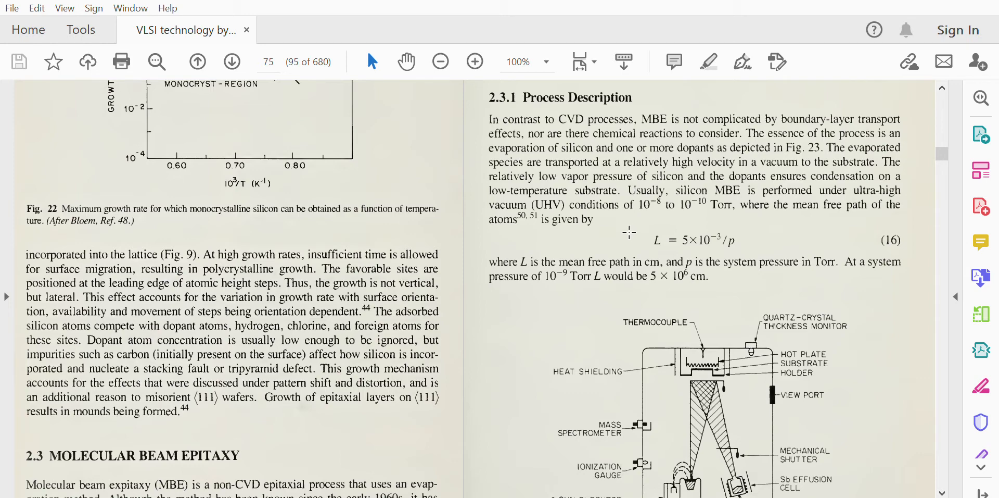
mouse_move(737, 215)
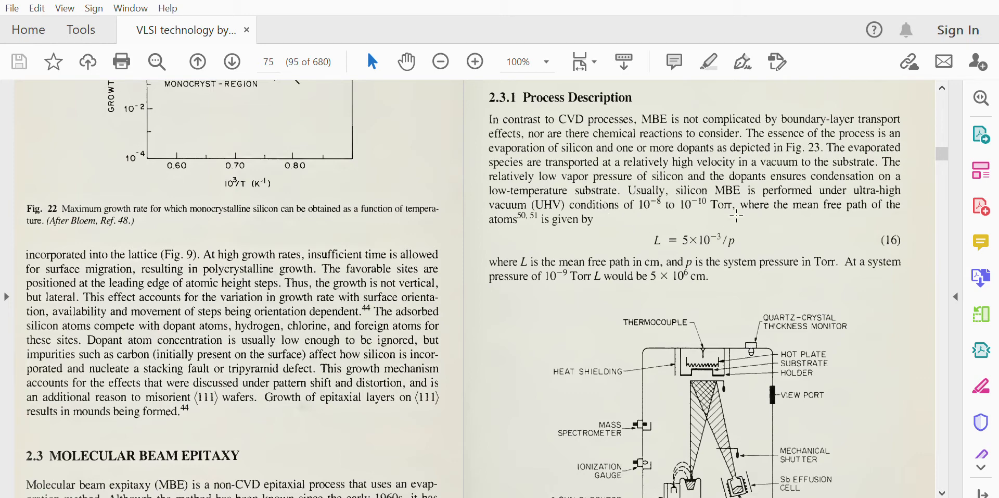
mouse_move(560, 238)
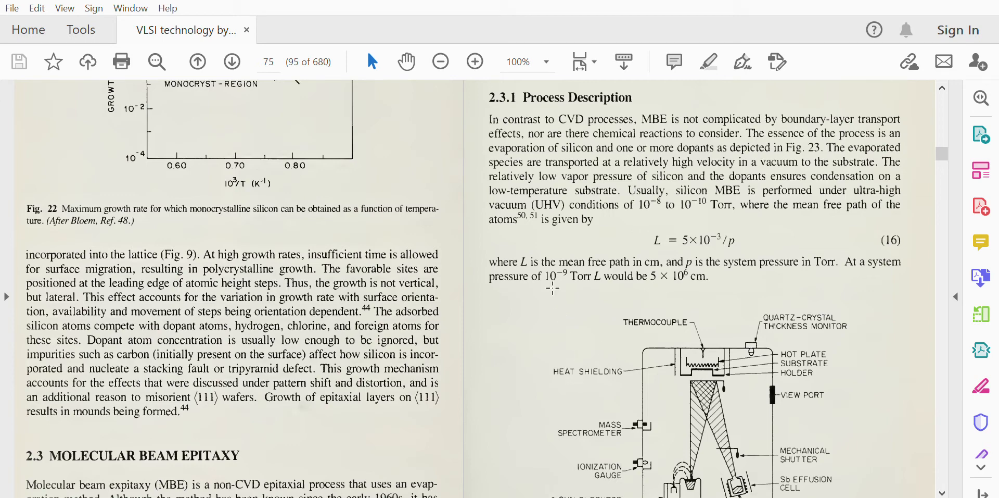
mouse_move(685, 268)
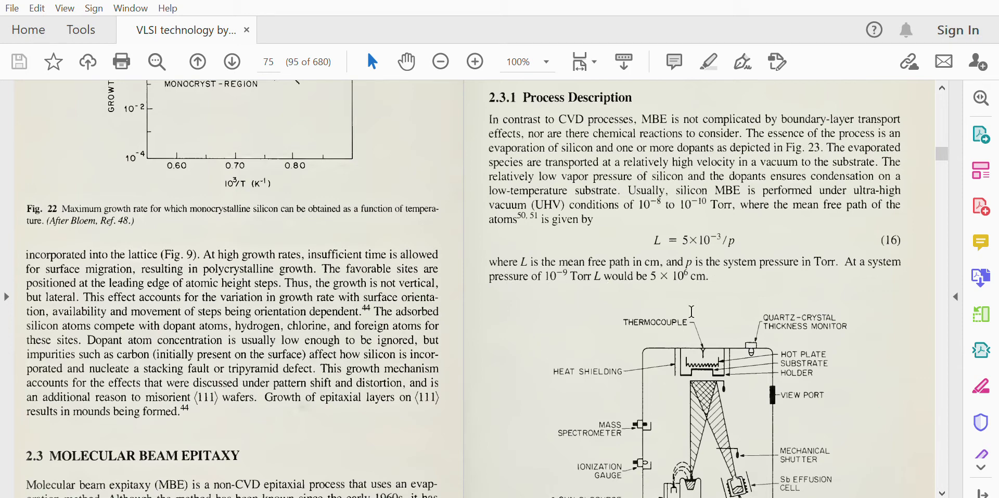
scroll("down", 3)
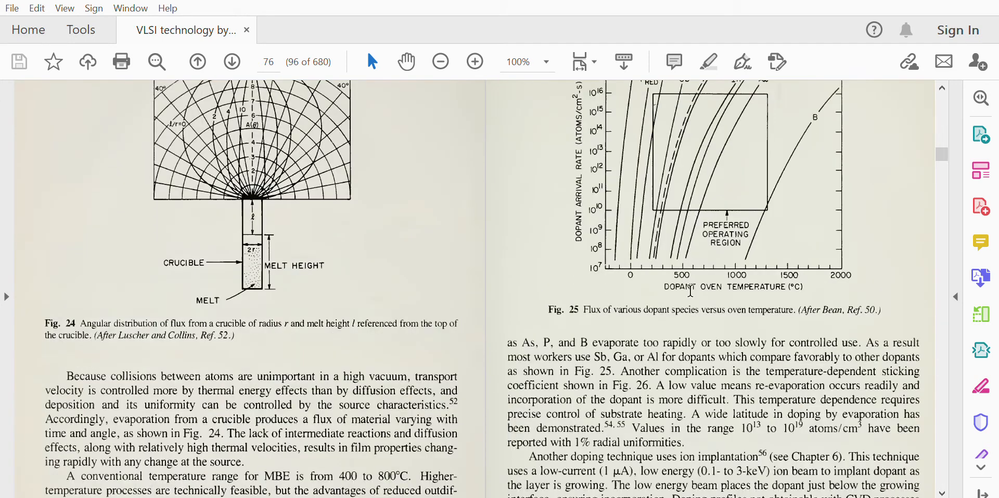
scroll("down", 3)
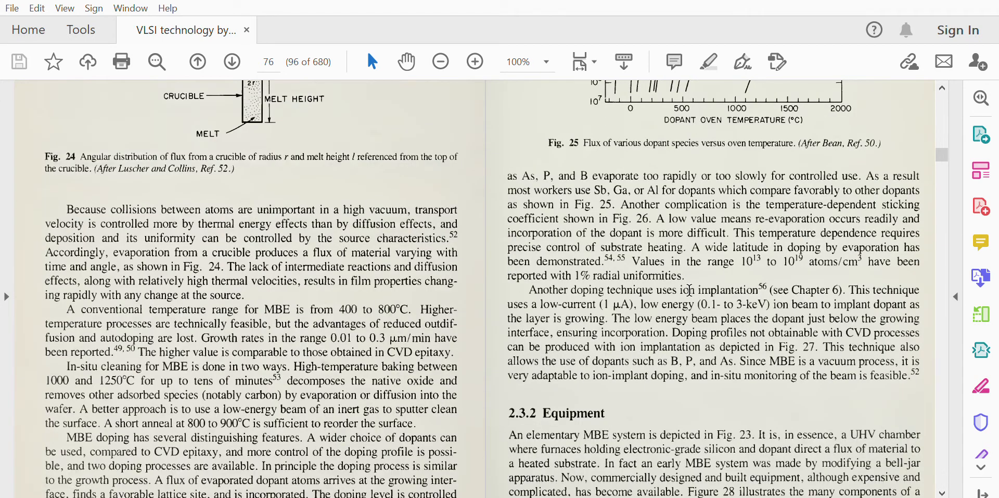
scroll("down", 3)
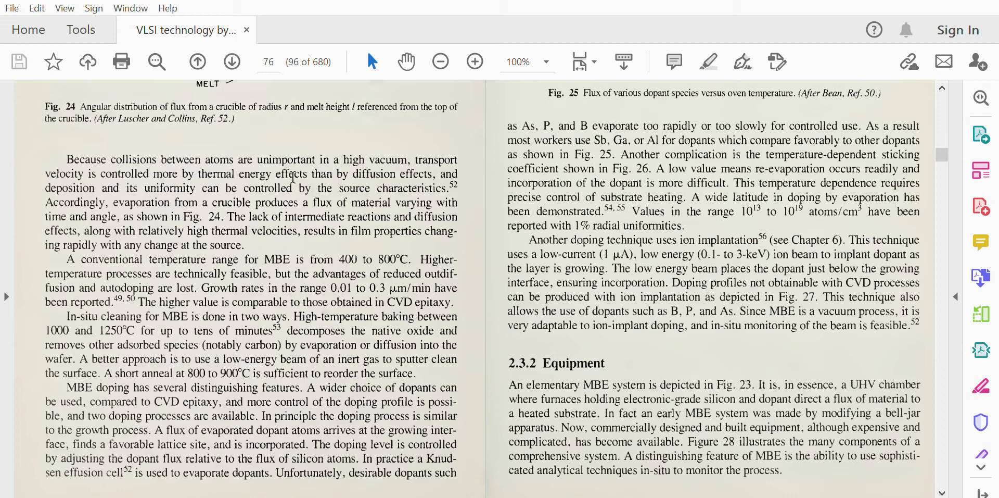
mouse_move(441, 173)
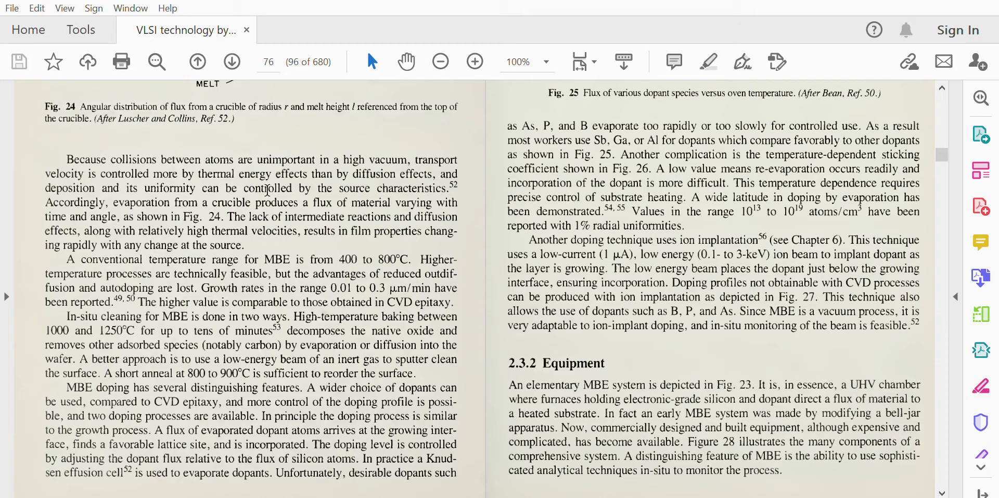
mouse_move(112, 217)
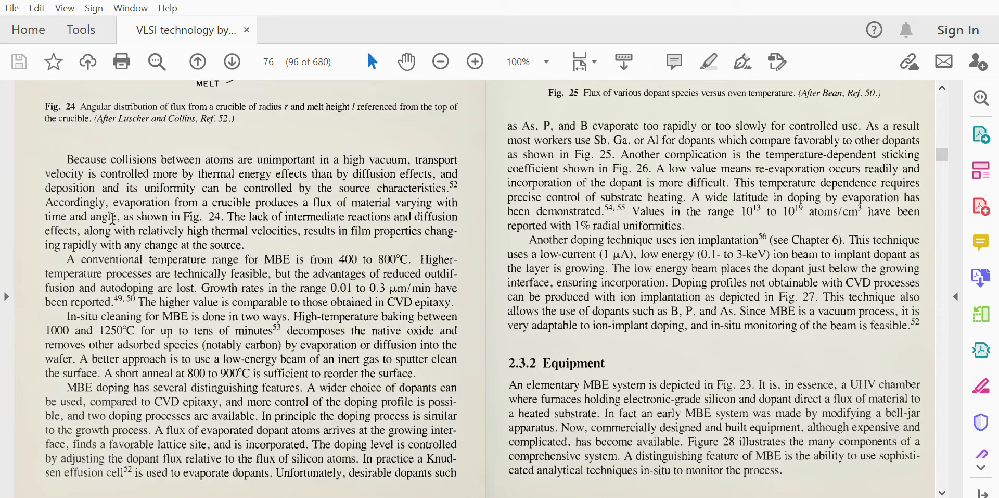
scroll("up", 3)
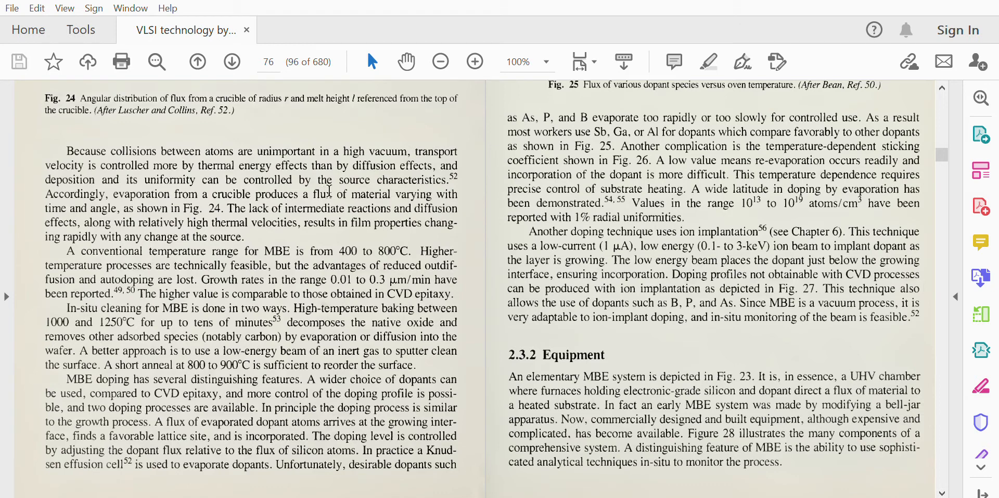
mouse_move(149, 215)
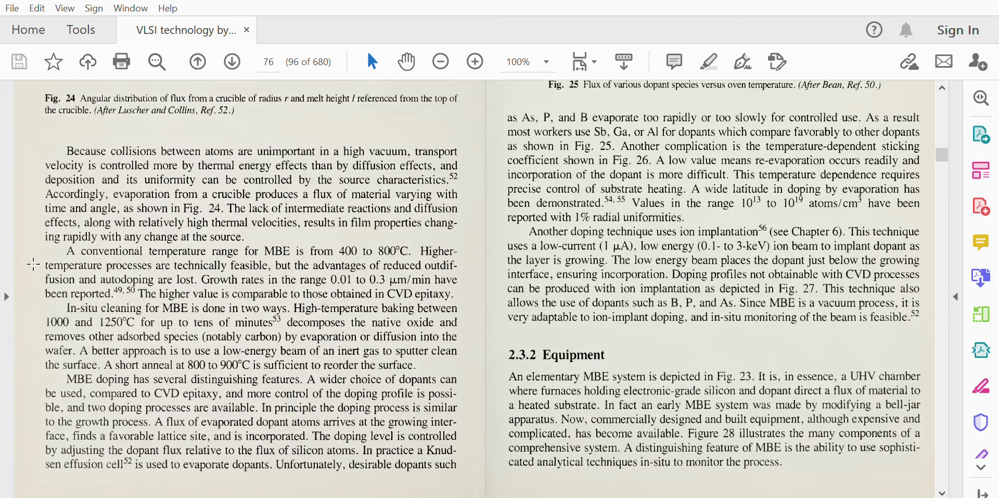
mouse_move(215, 231)
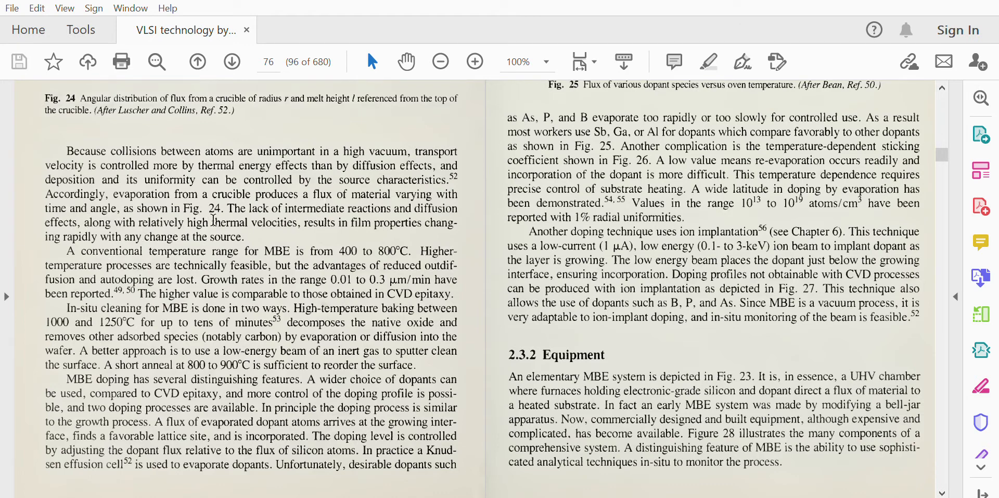
mouse_move(285, 224)
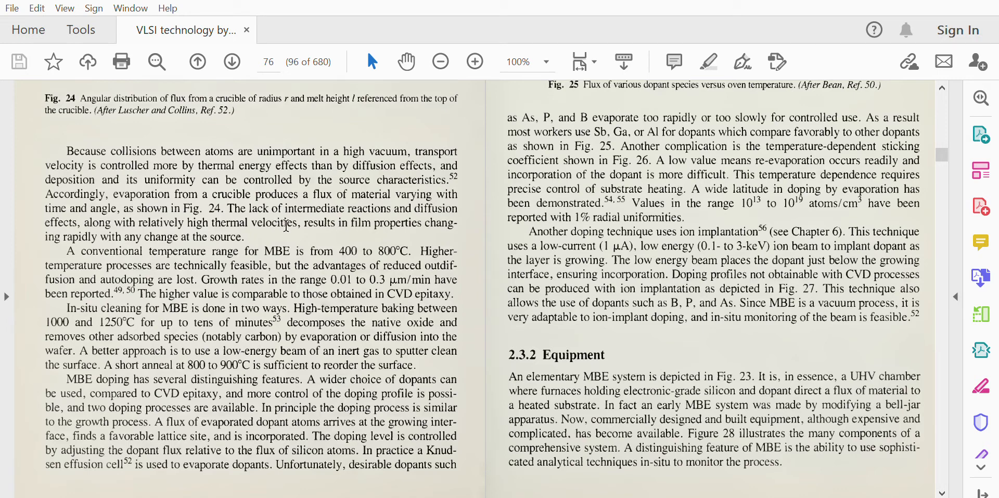
mouse_move(99, 236)
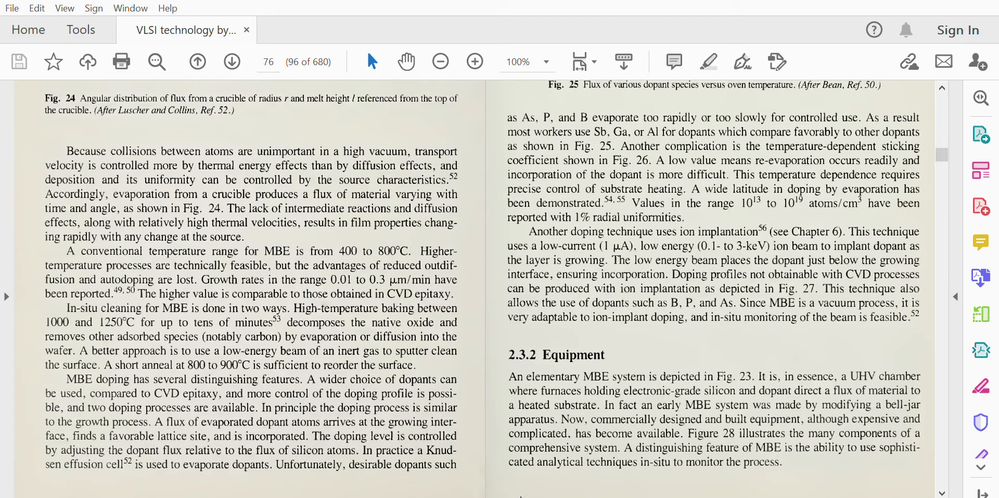
scroll("up", 3)
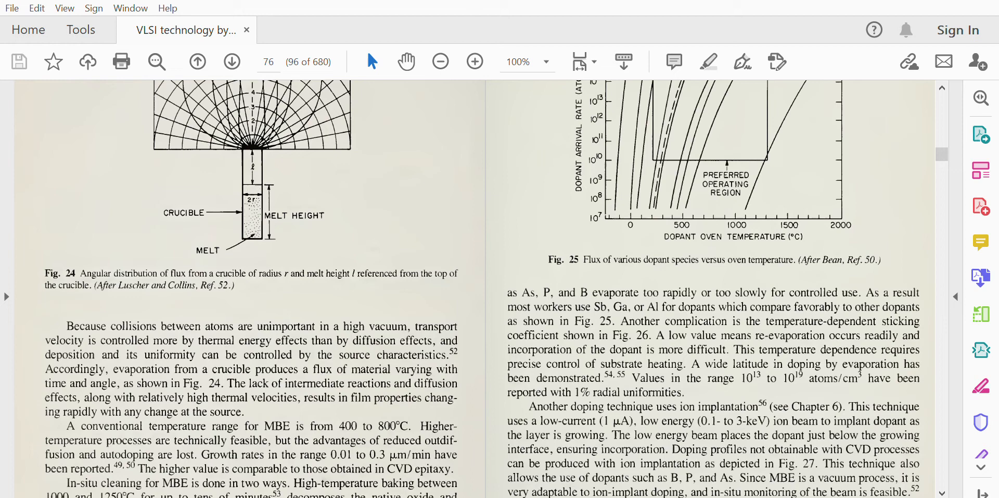
scroll("up", 3)
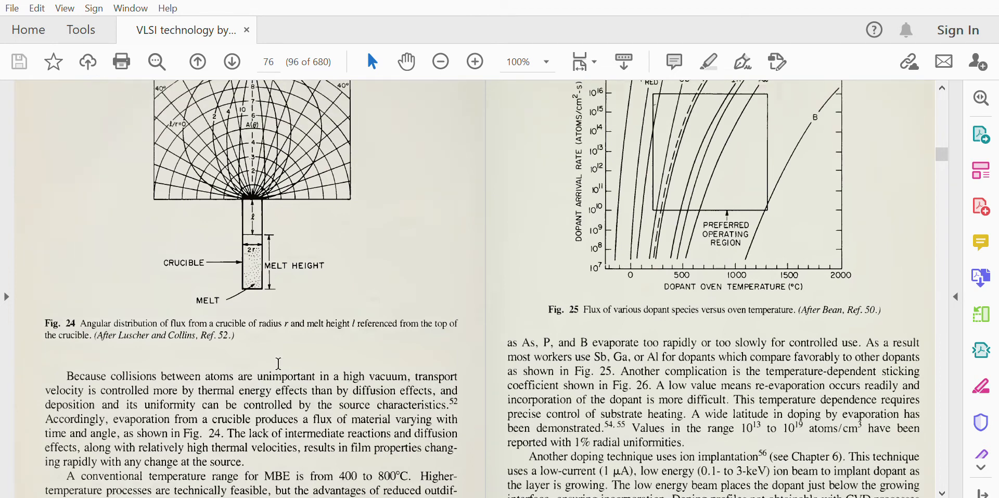
scroll("up", 3)
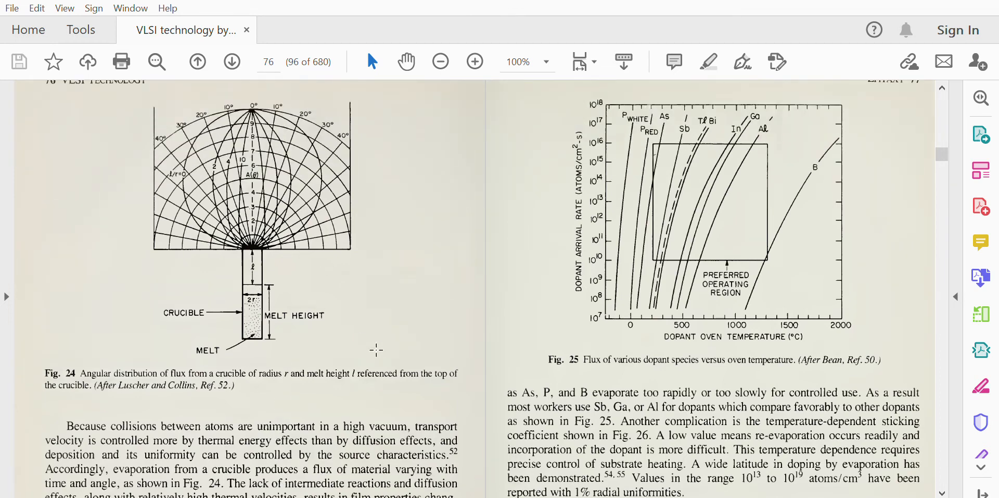
scroll("down", 3)
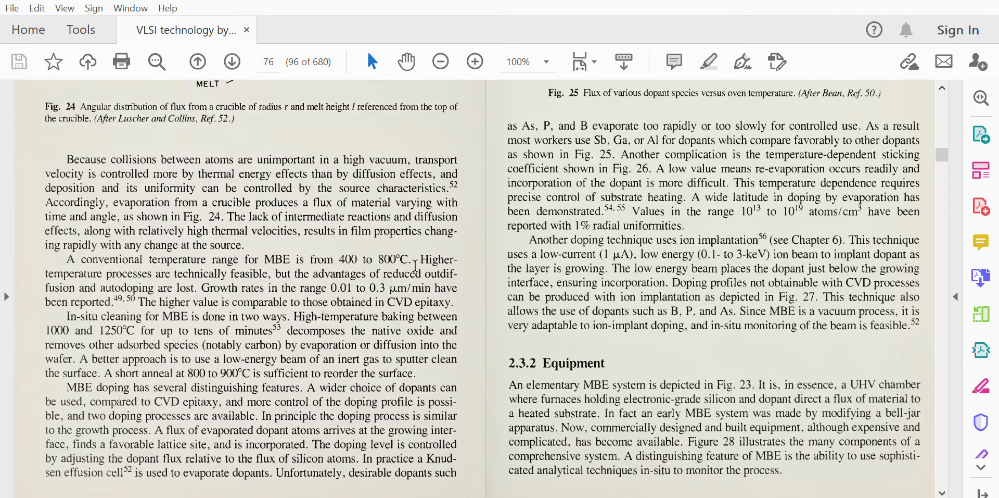
mouse_move(501, 259)
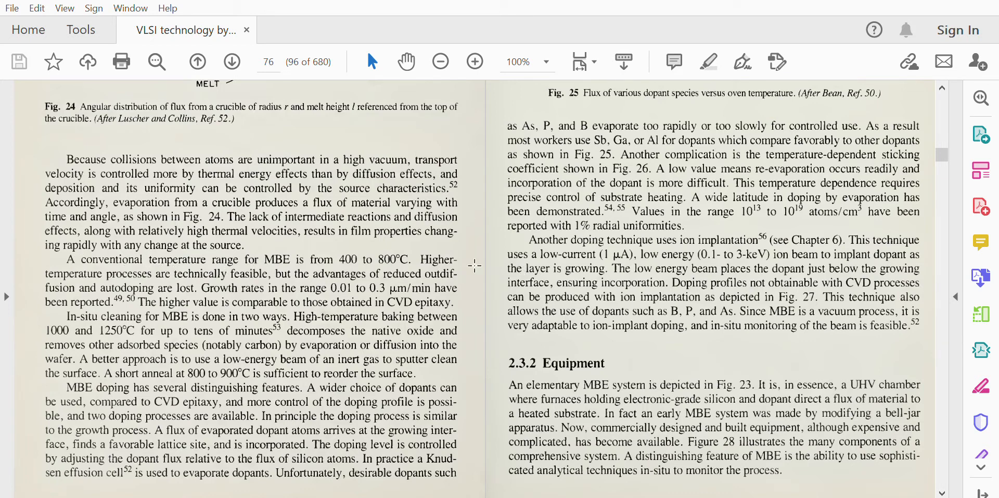
mouse_move(117, 288)
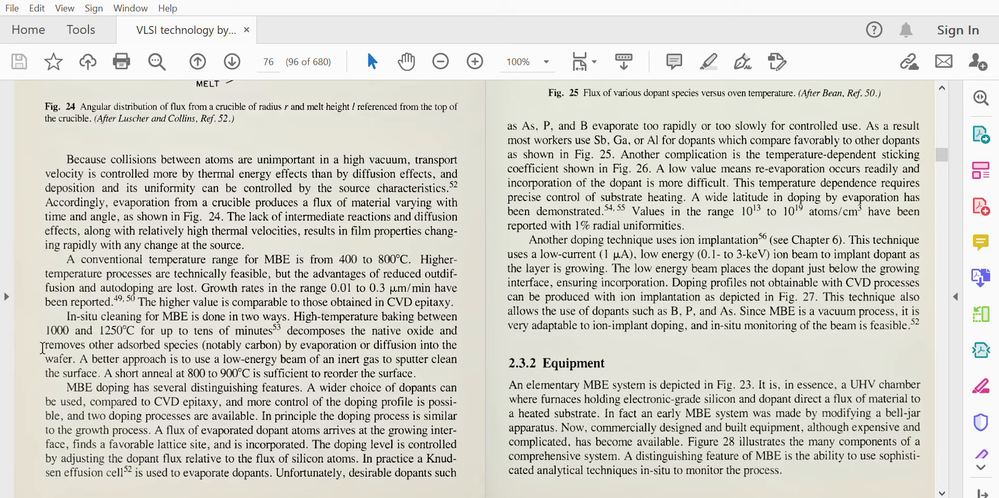
mouse_move(365, 258)
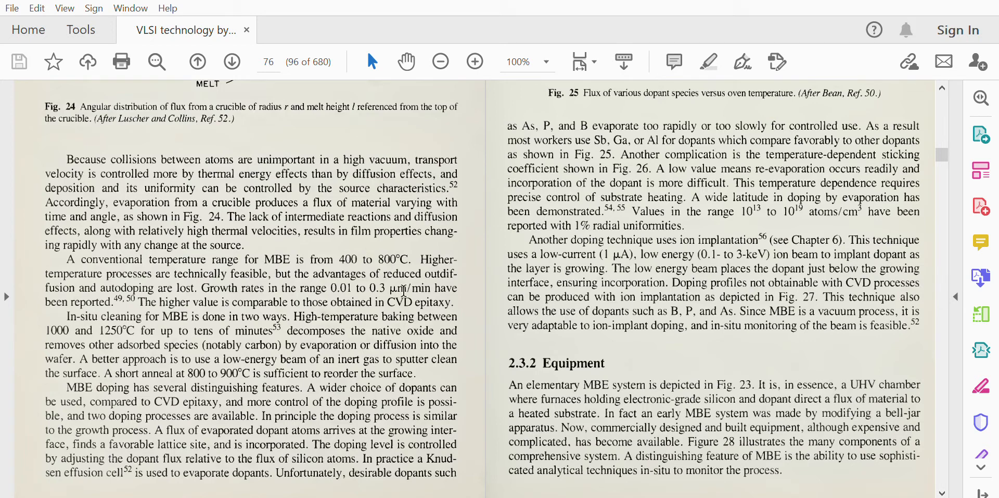
mouse_move(249, 368)
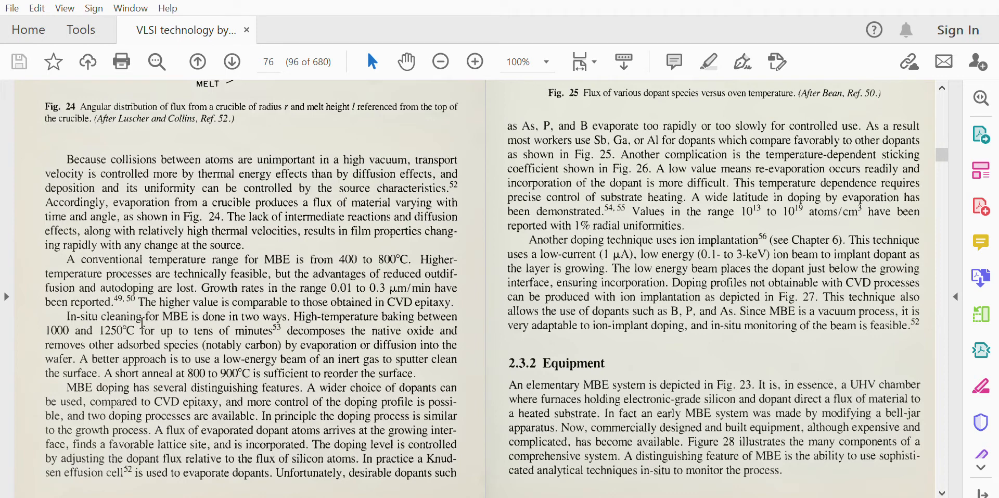
mouse_move(167, 332)
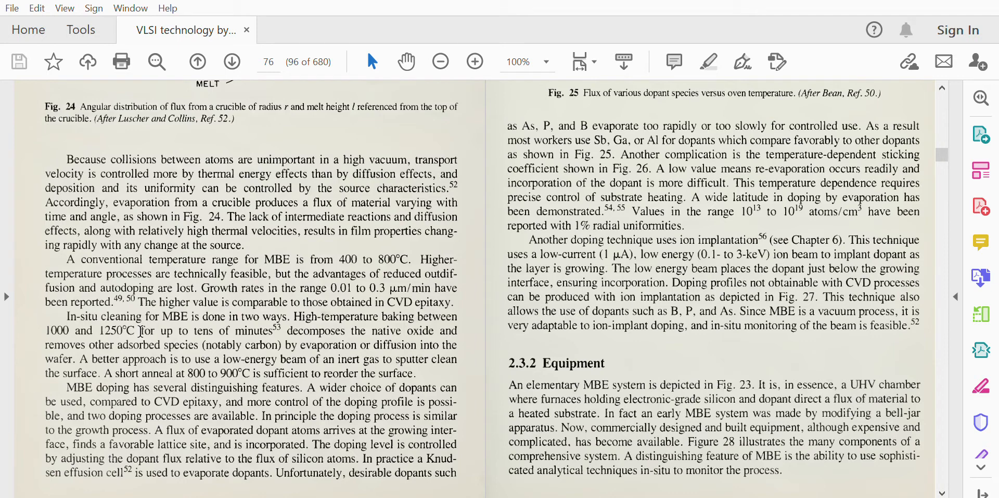
mouse_move(298, 347)
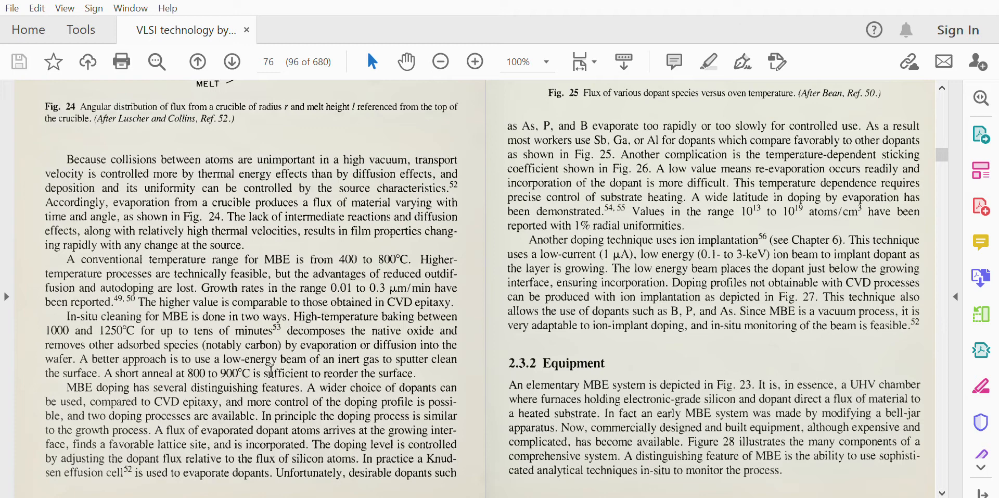
mouse_move(435, 337)
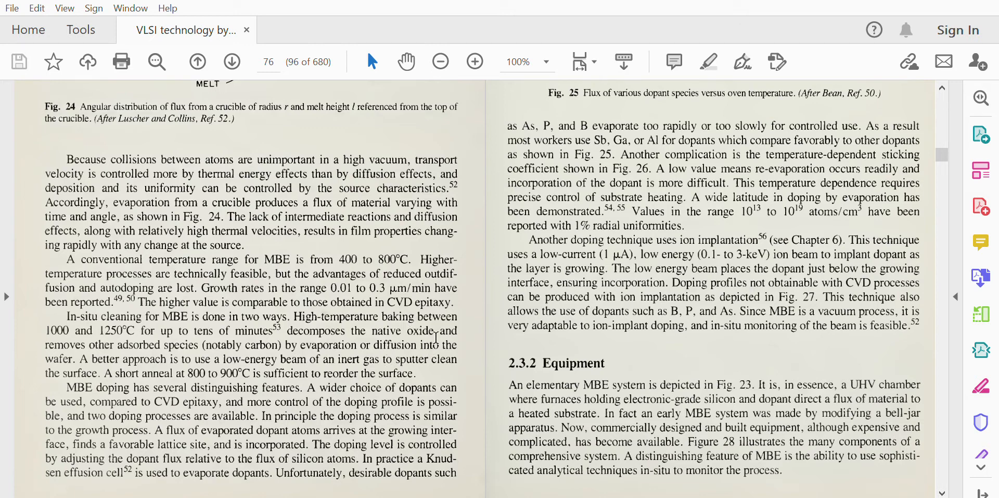
mouse_move(129, 357)
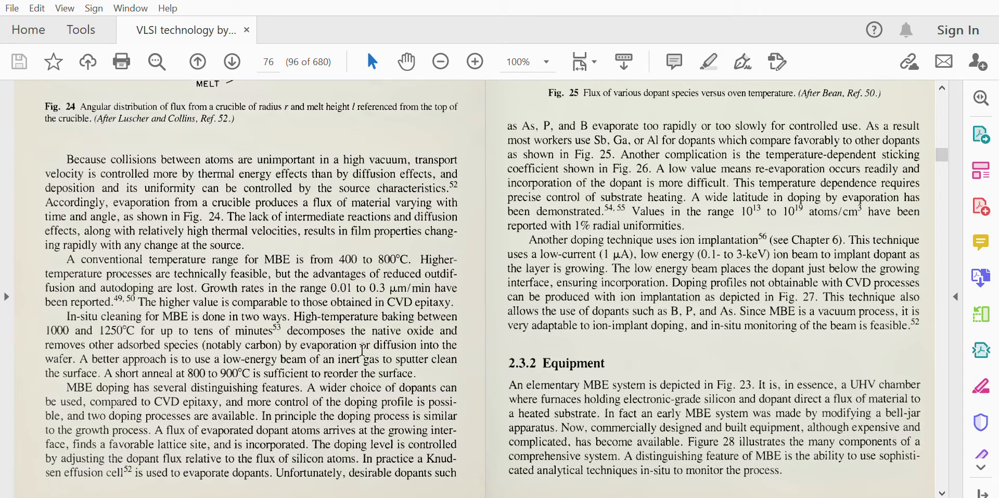
mouse_move(151, 364)
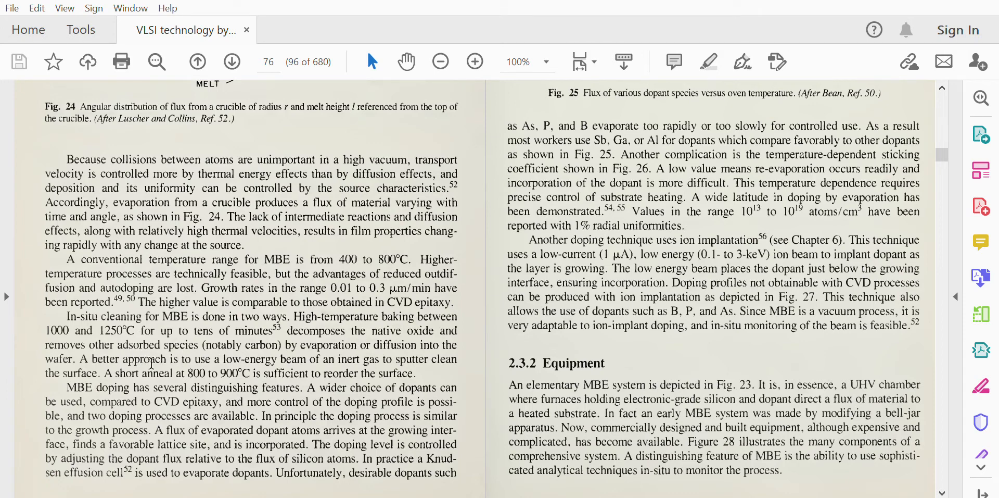
mouse_move(211, 367)
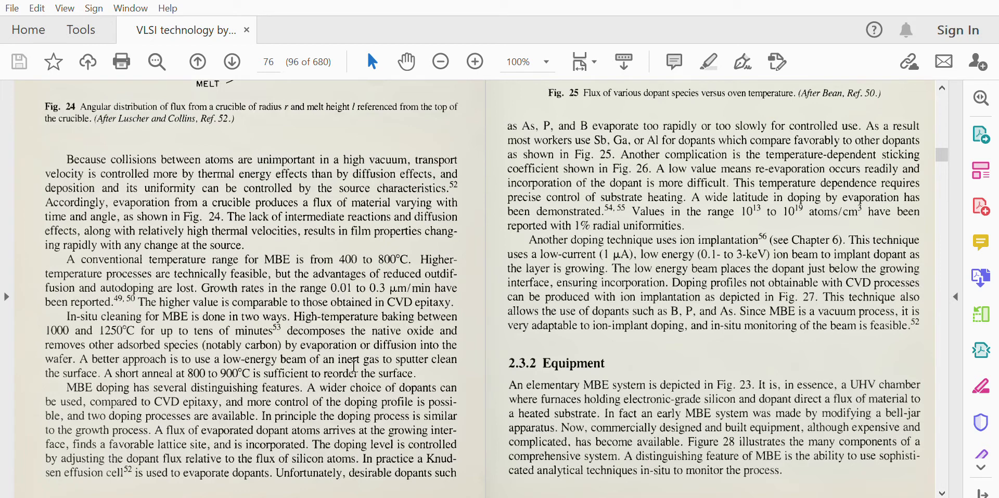
mouse_move(134, 396)
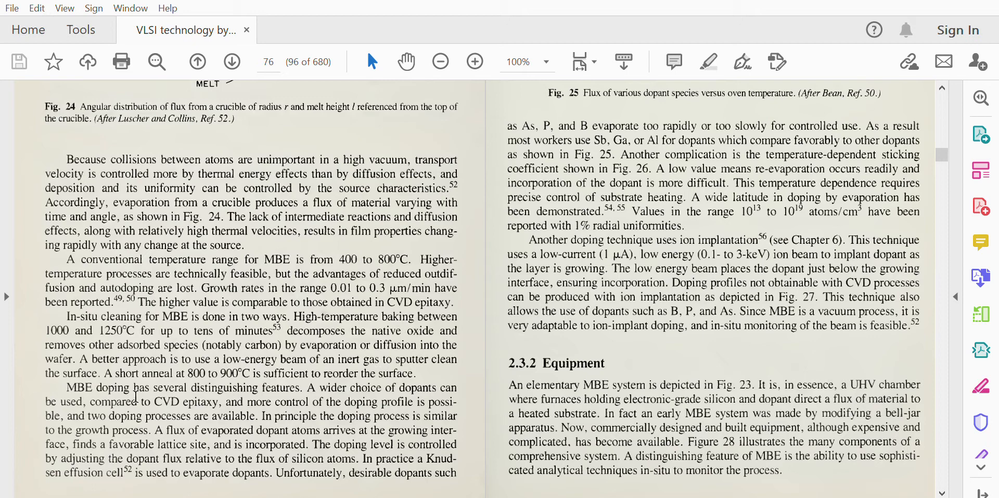
mouse_move(16, 452)
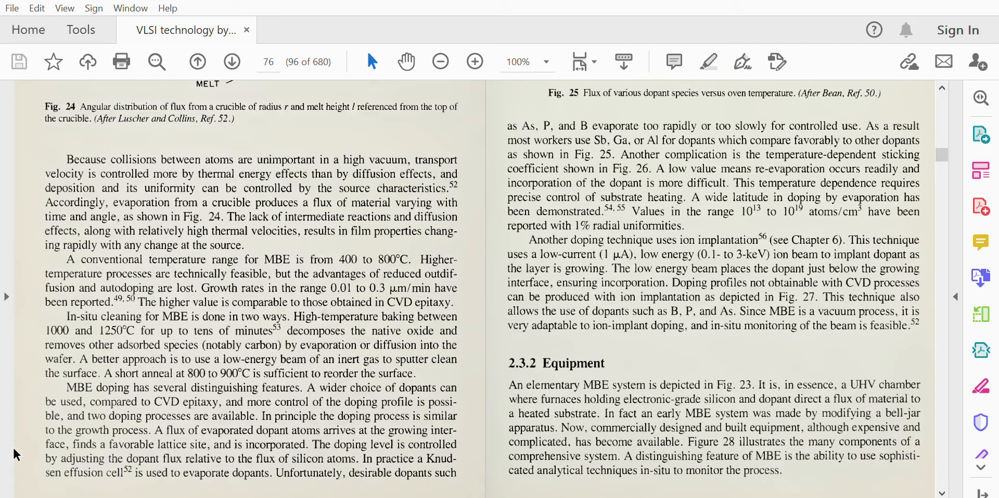
mouse_move(415, 371)
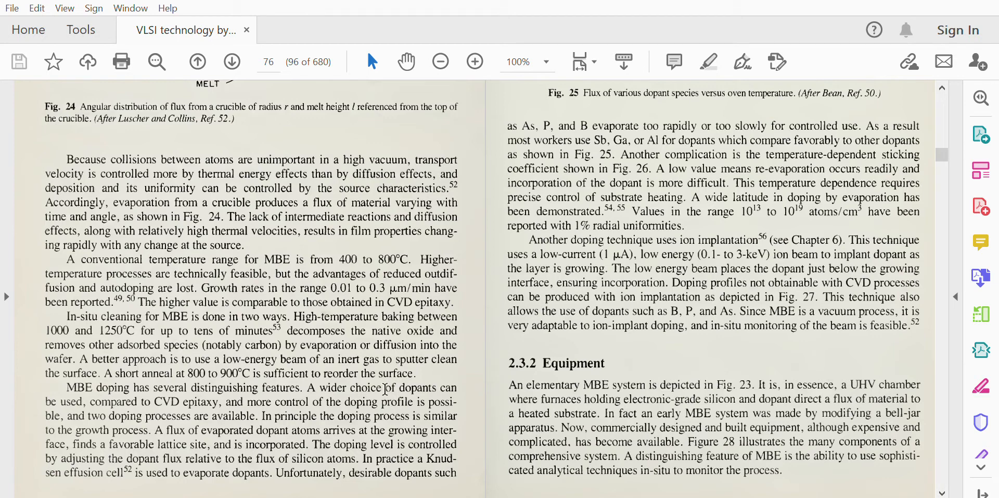
mouse_move(105, 375)
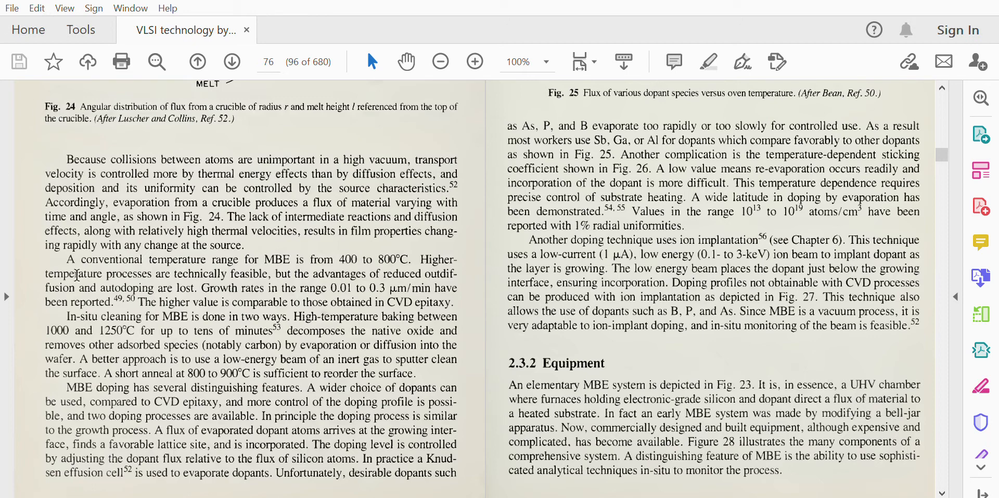
mouse_move(321, 306)
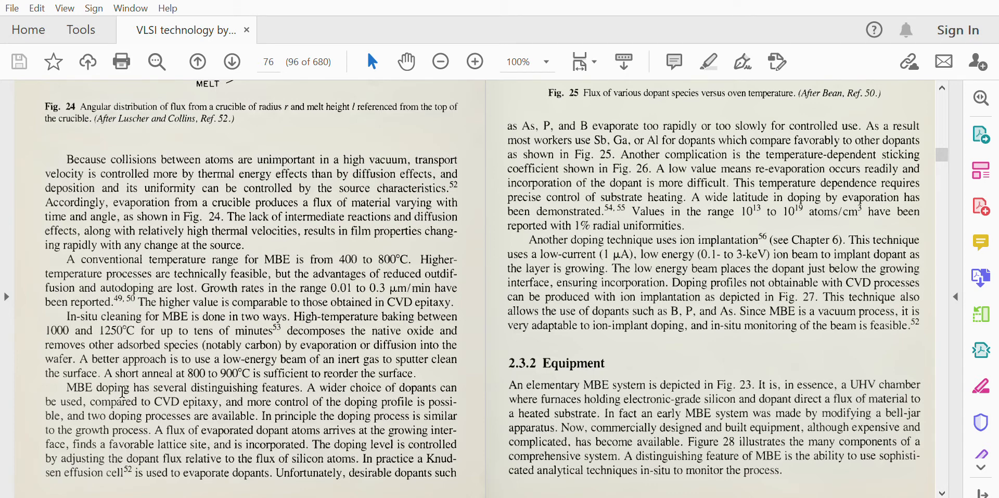
mouse_move(336, 392)
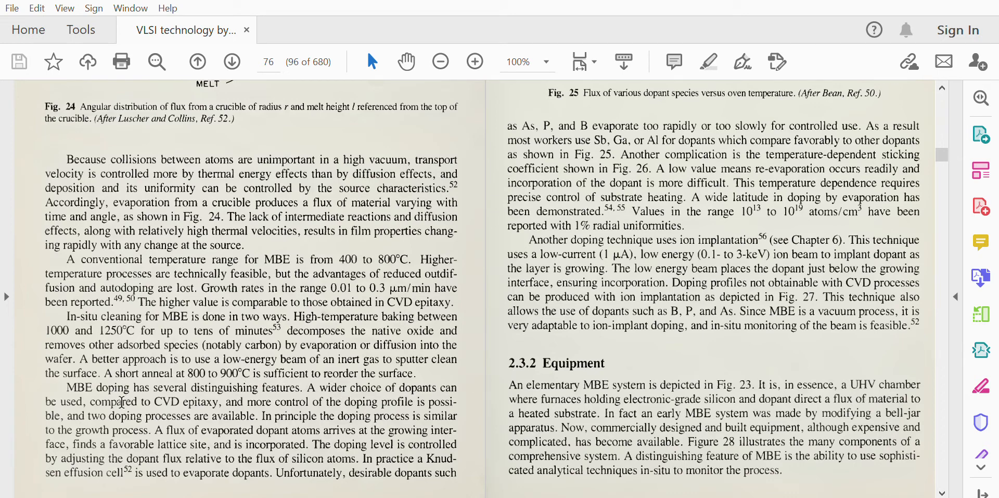
mouse_move(220, 406)
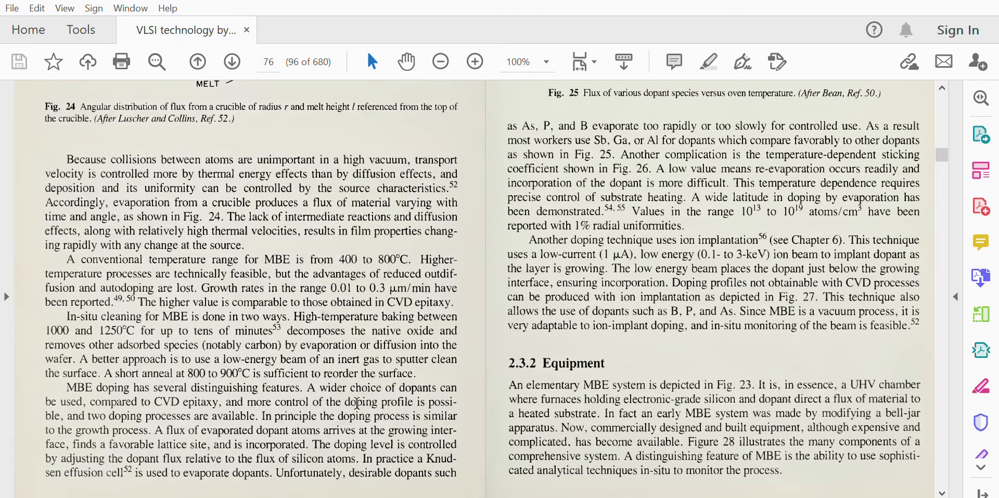
mouse_move(149, 417)
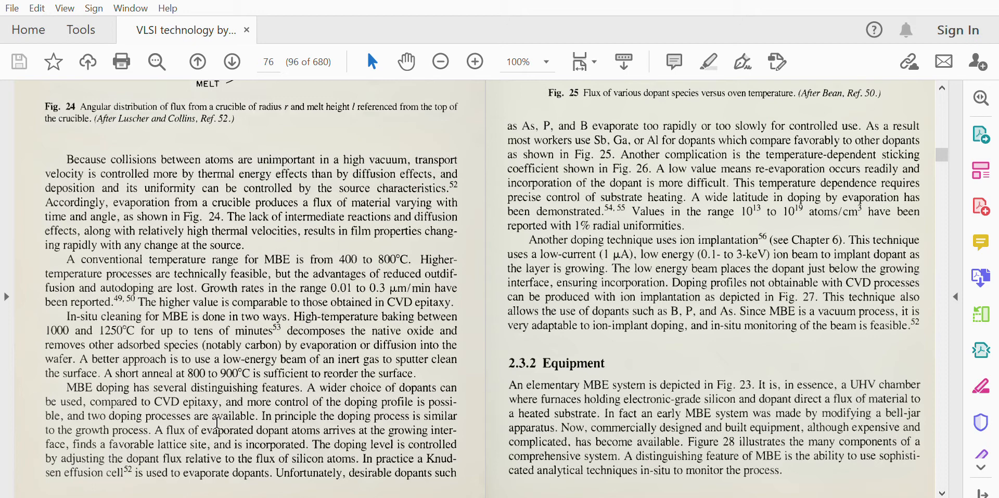
mouse_move(363, 420)
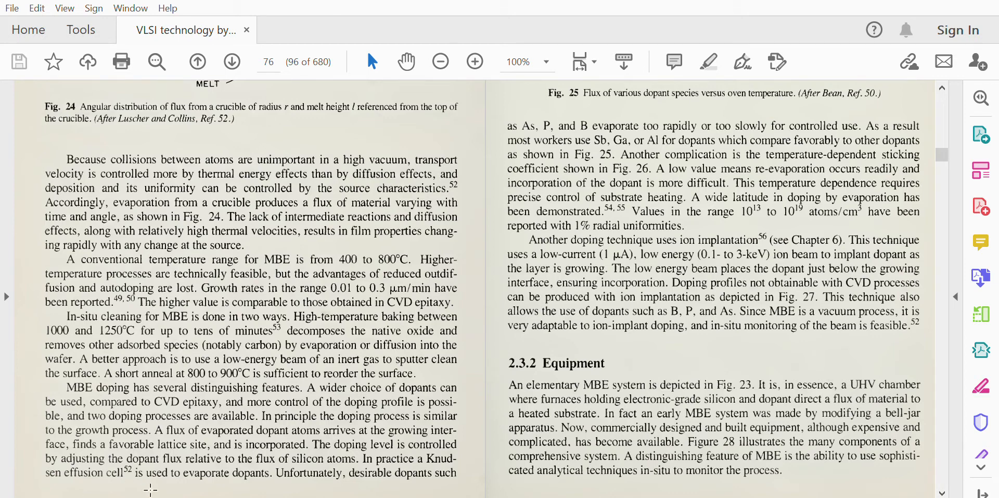
mouse_move(344, 436)
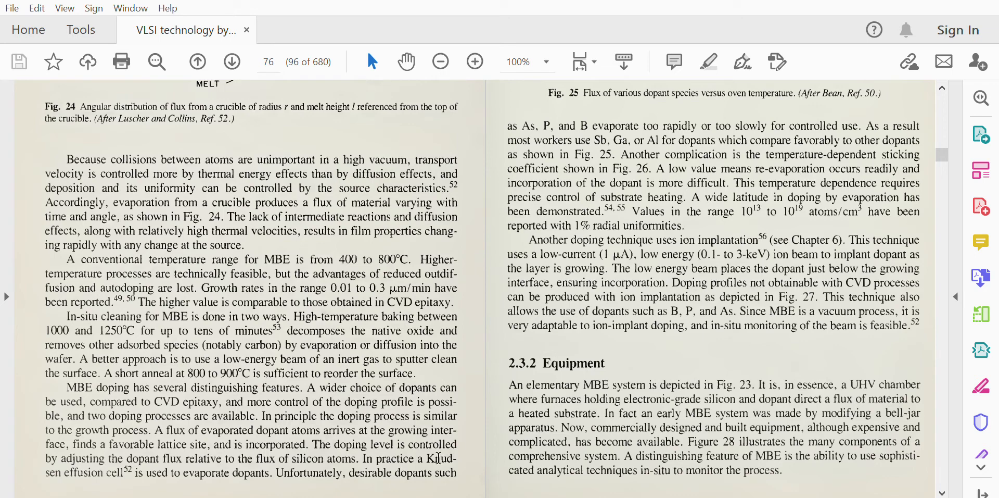
mouse_move(426, 458)
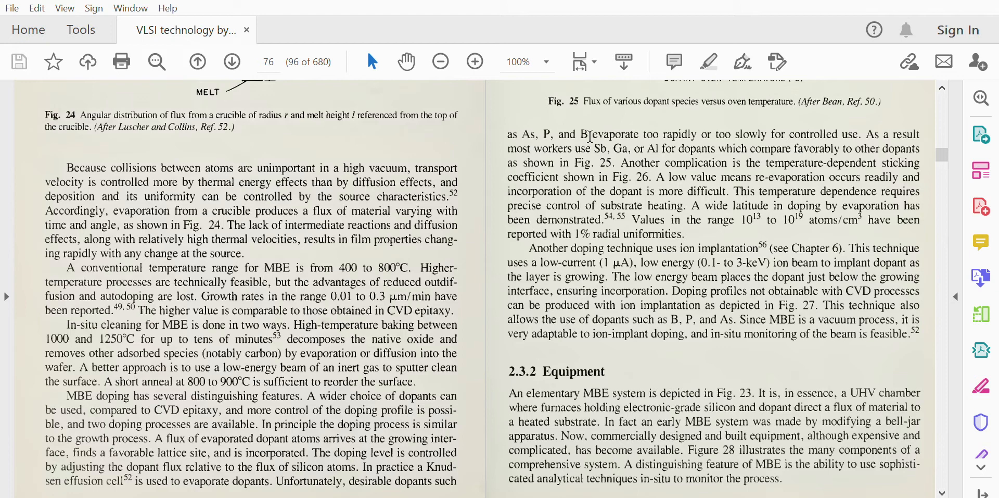
mouse_move(642, 141)
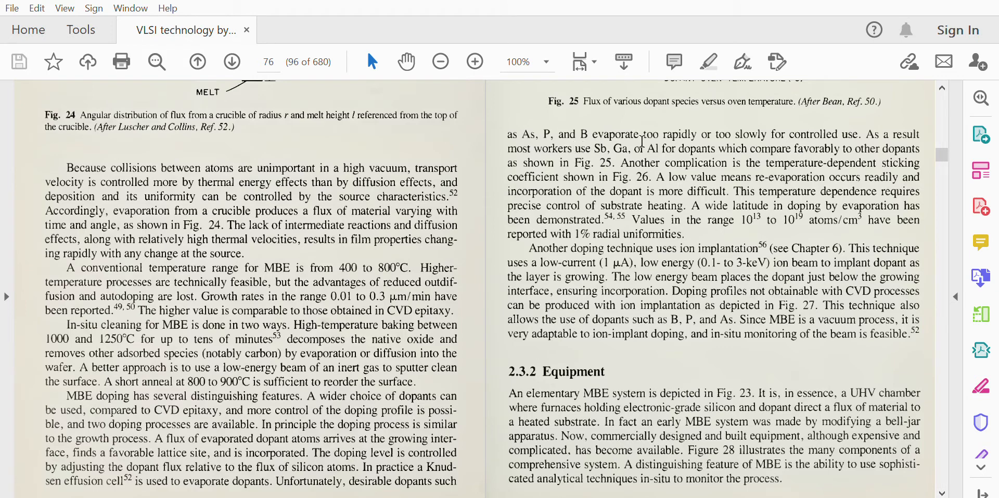
mouse_move(718, 150)
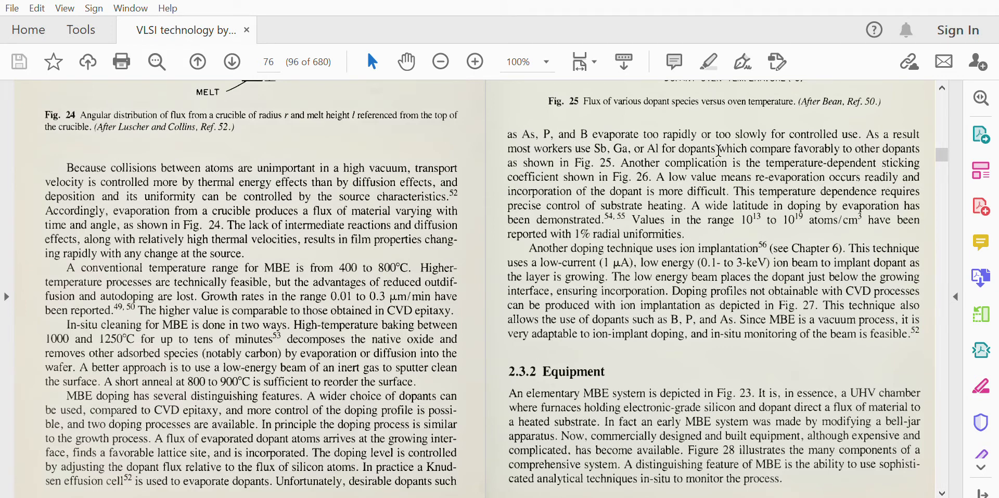
mouse_move(793, 135)
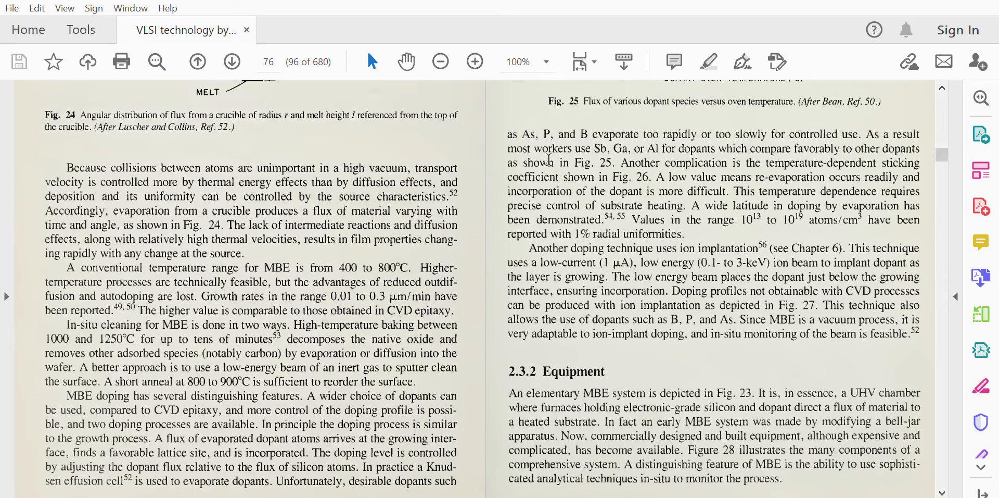
mouse_move(650, 160)
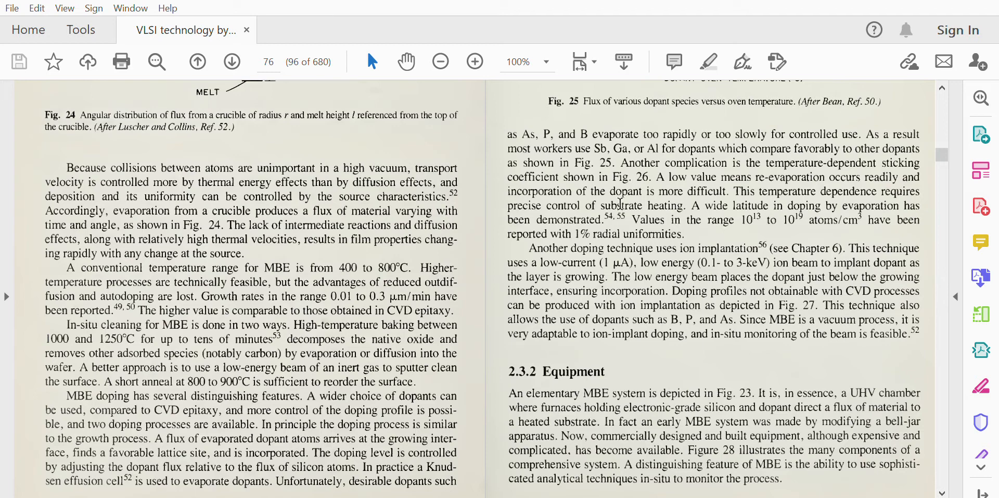
mouse_move(769, 140)
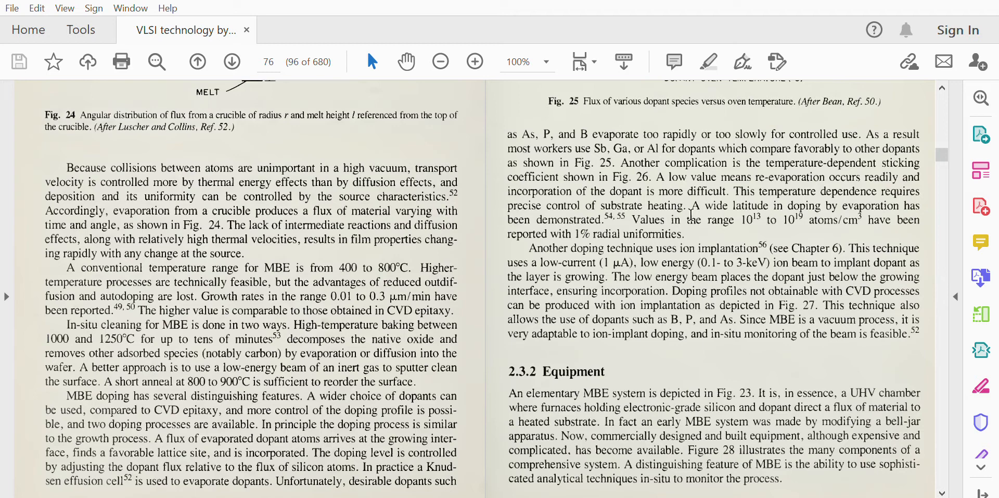
mouse_move(542, 210)
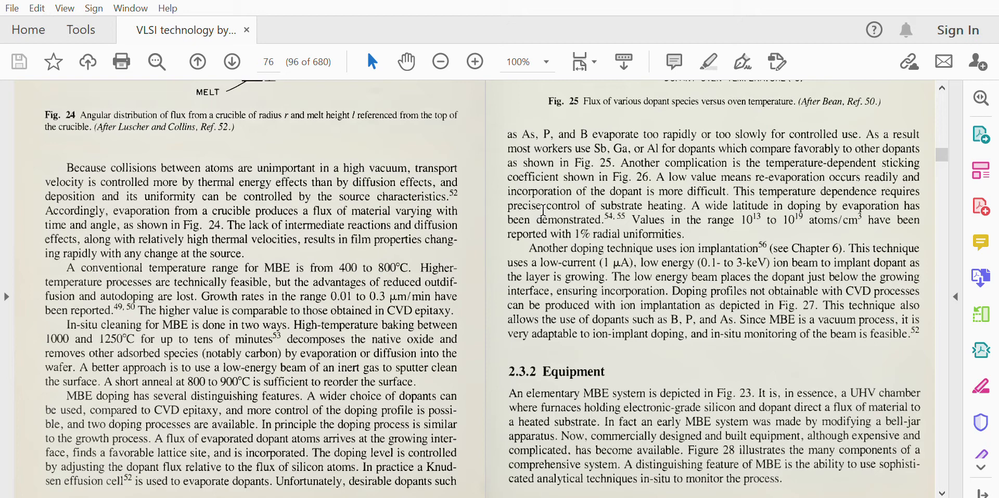
mouse_move(660, 222)
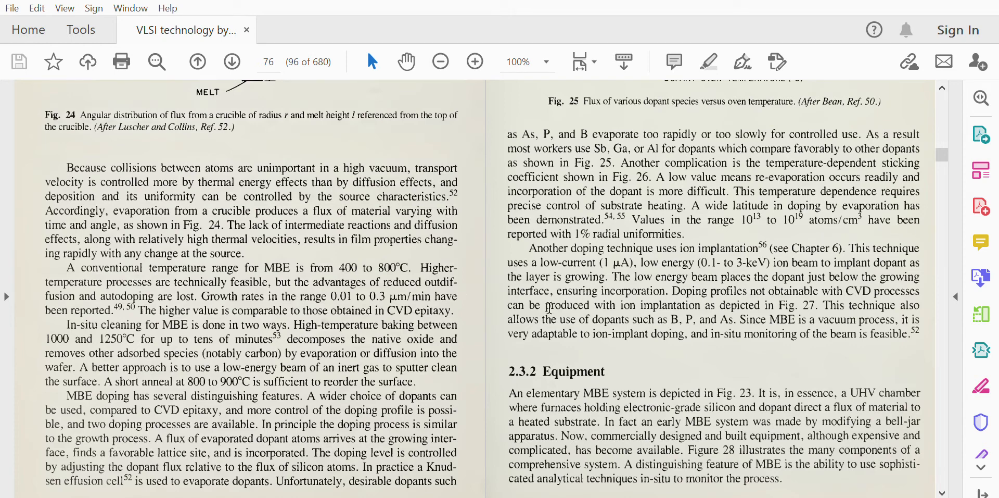
mouse_move(244, 277)
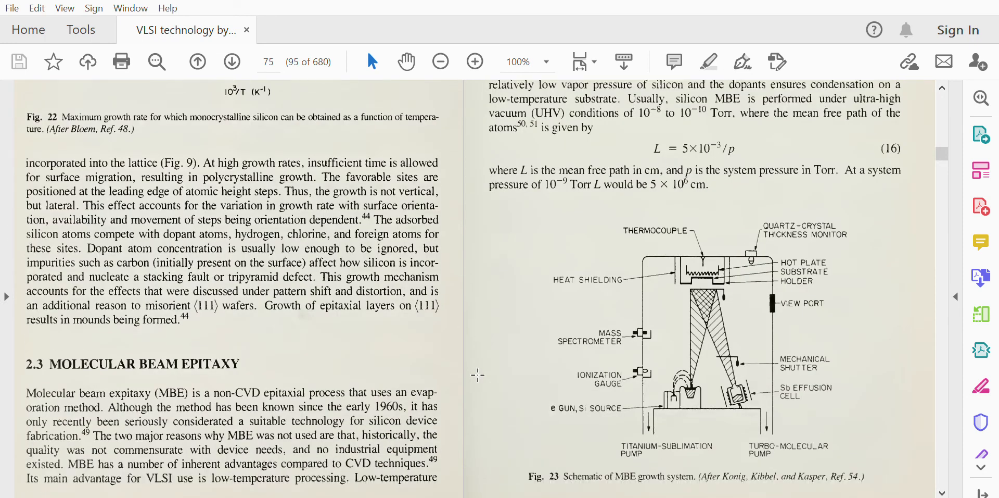
mouse_move(942, 75)
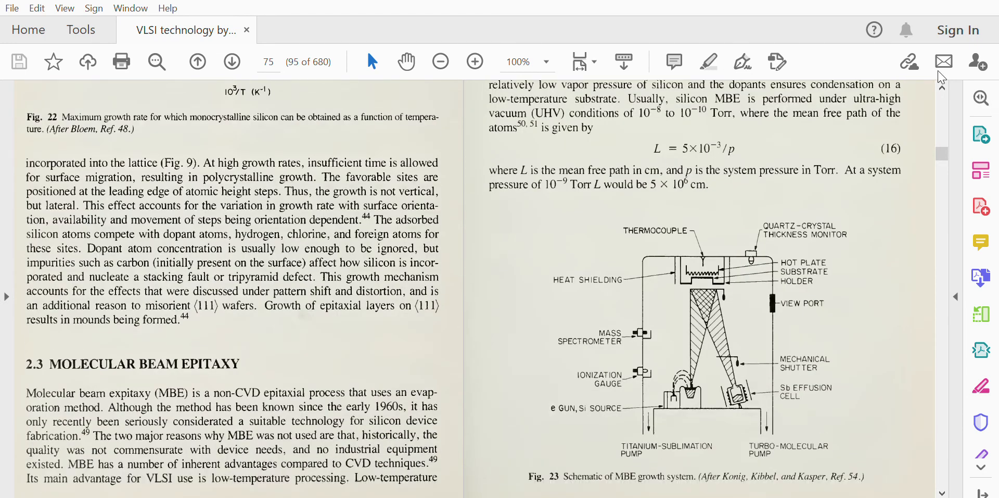